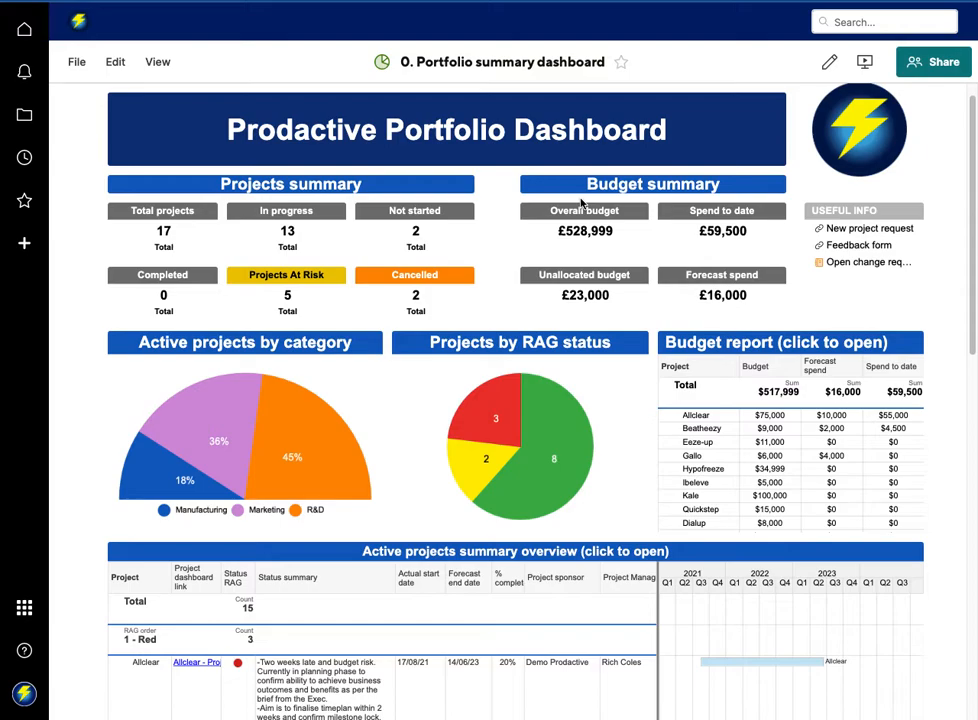
pyautogui.moveTo(486, 156)
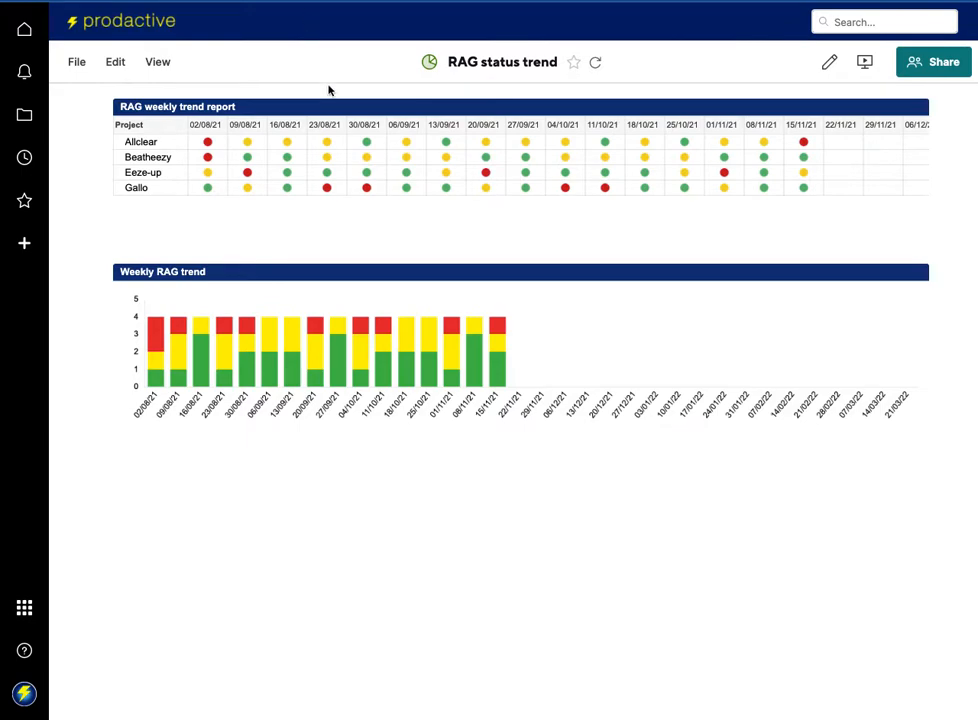
pyautogui.moveTo(222, 118)
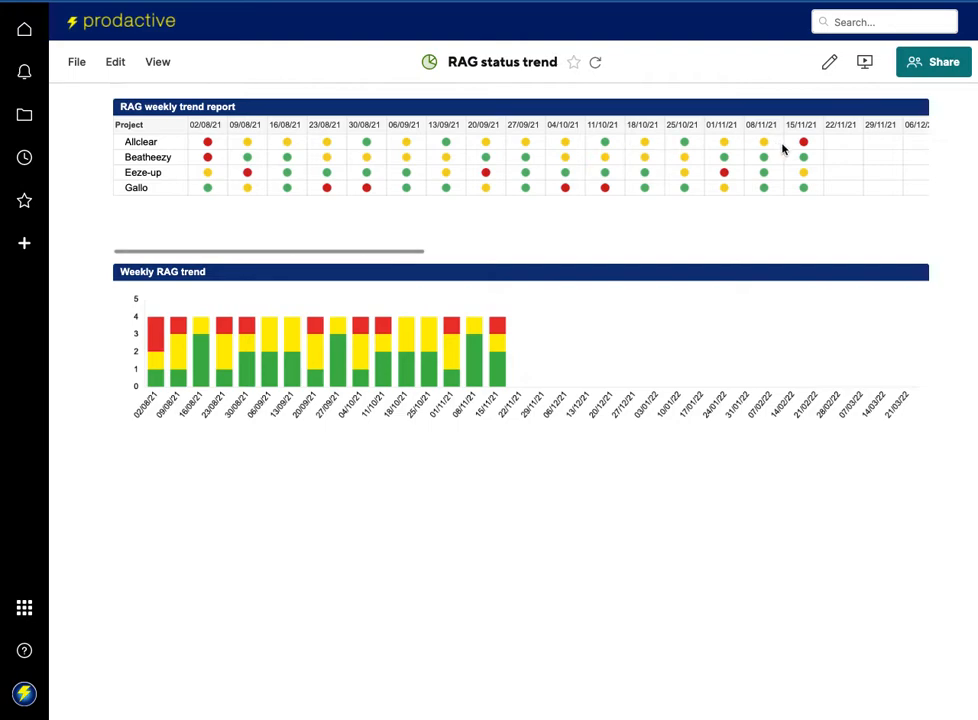
pyautogui.moveTo(156, 362)
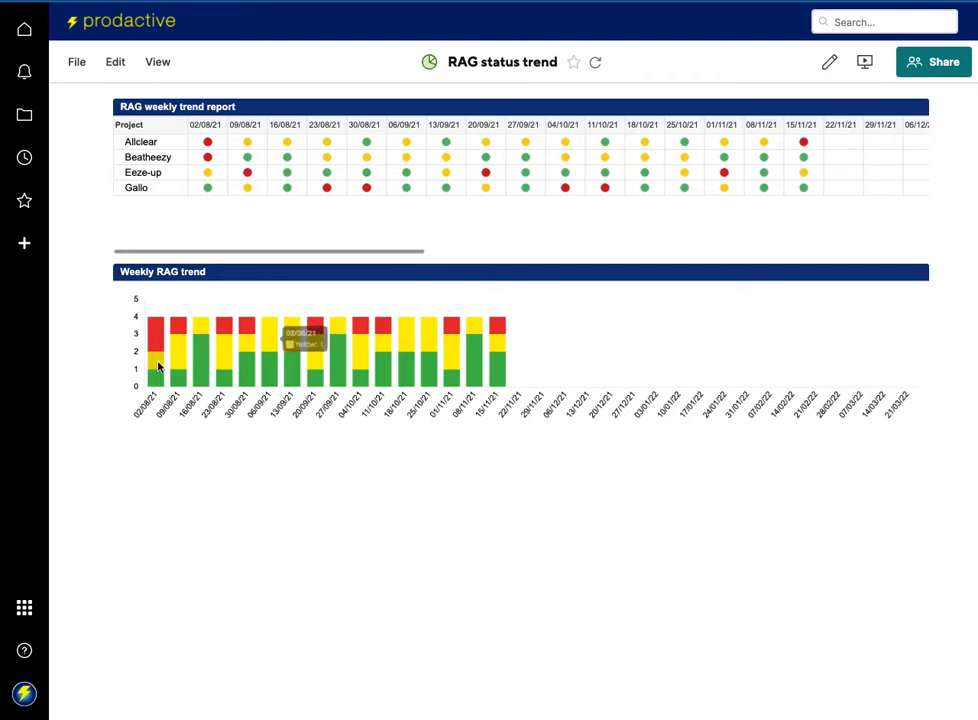
pyautogui.moveTo(378, 376)
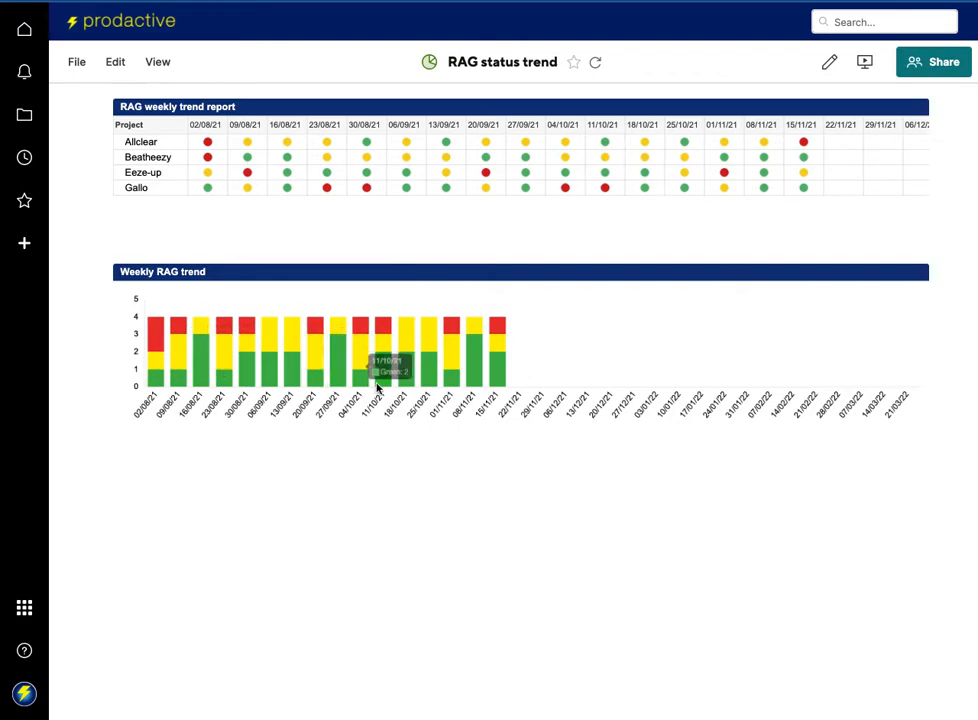
pyautogui.moveTo(484, 380)
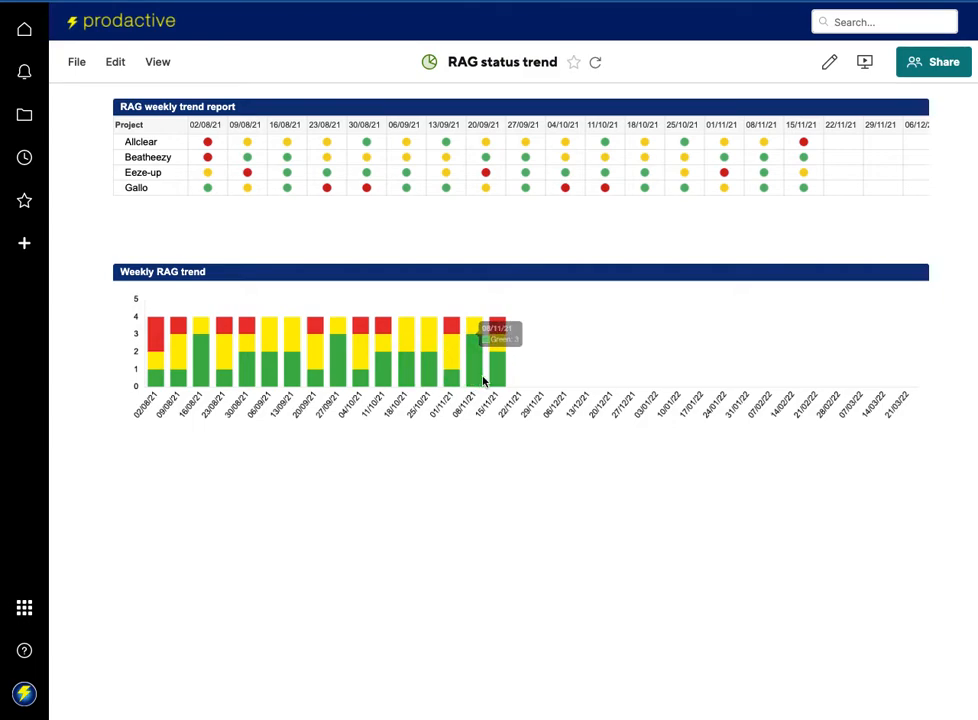
pyautogui.moveTo(284, 380)
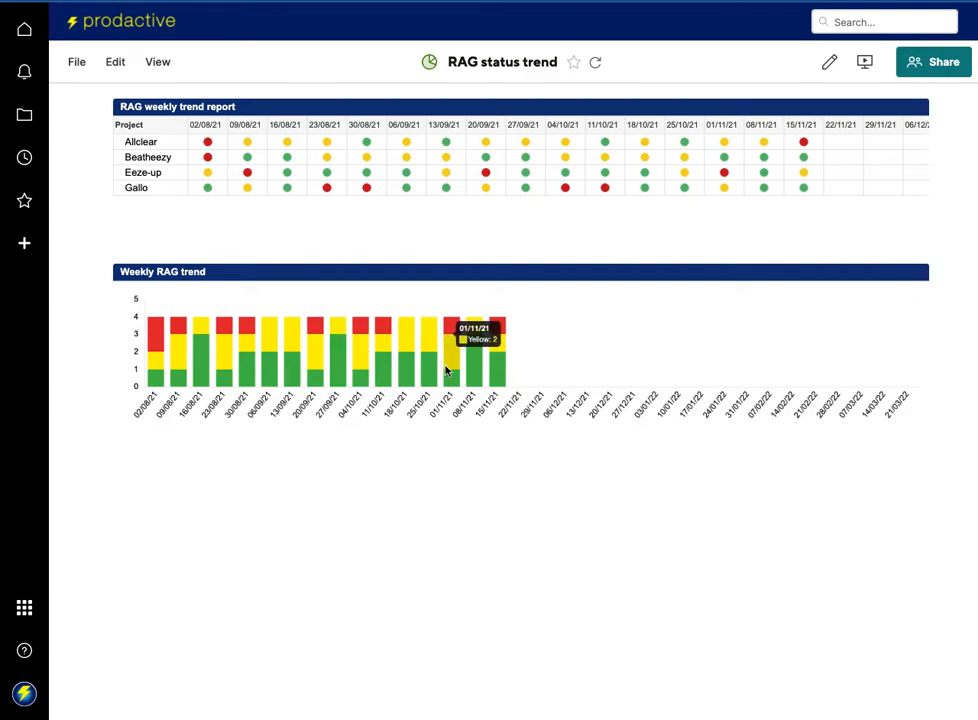
pyautogui.moveTo(428, 464)
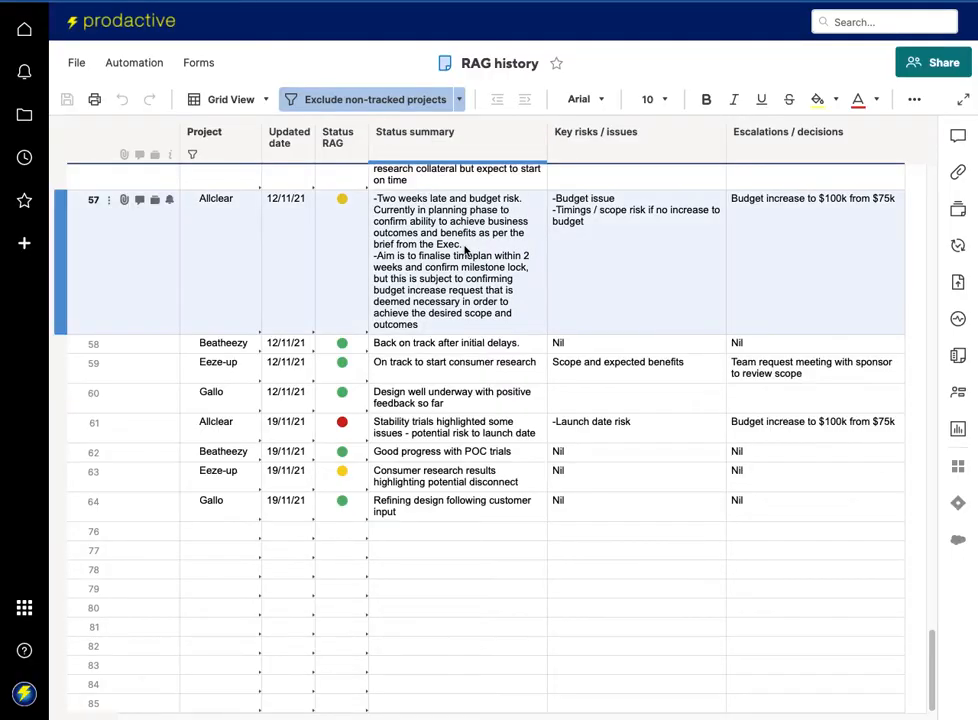
pyautogui.scroll(3)
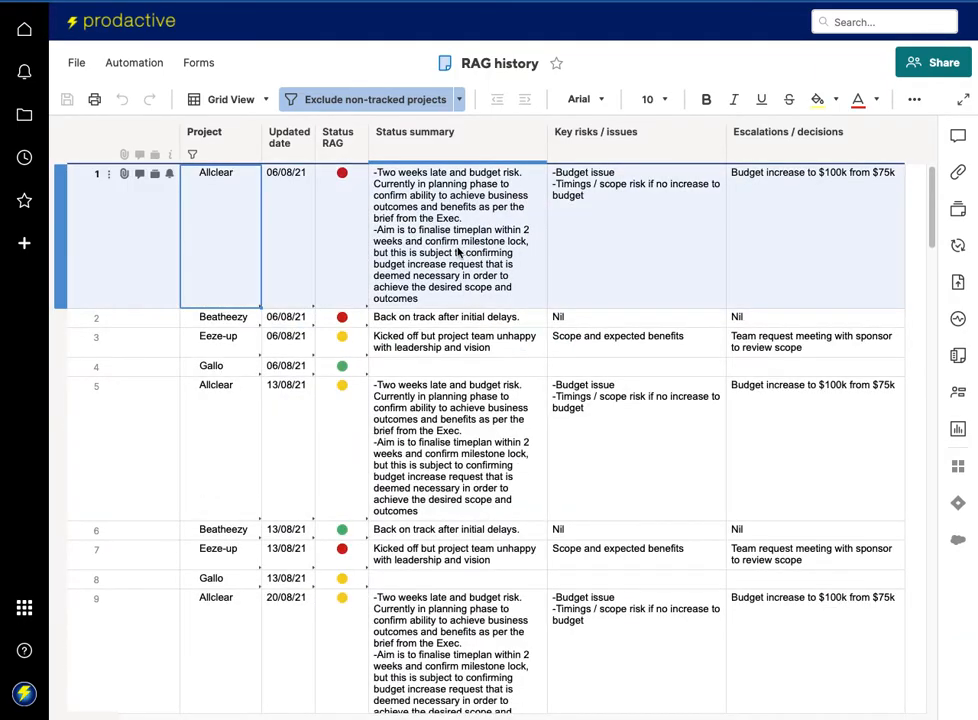
pyautogui.scroll(-3)
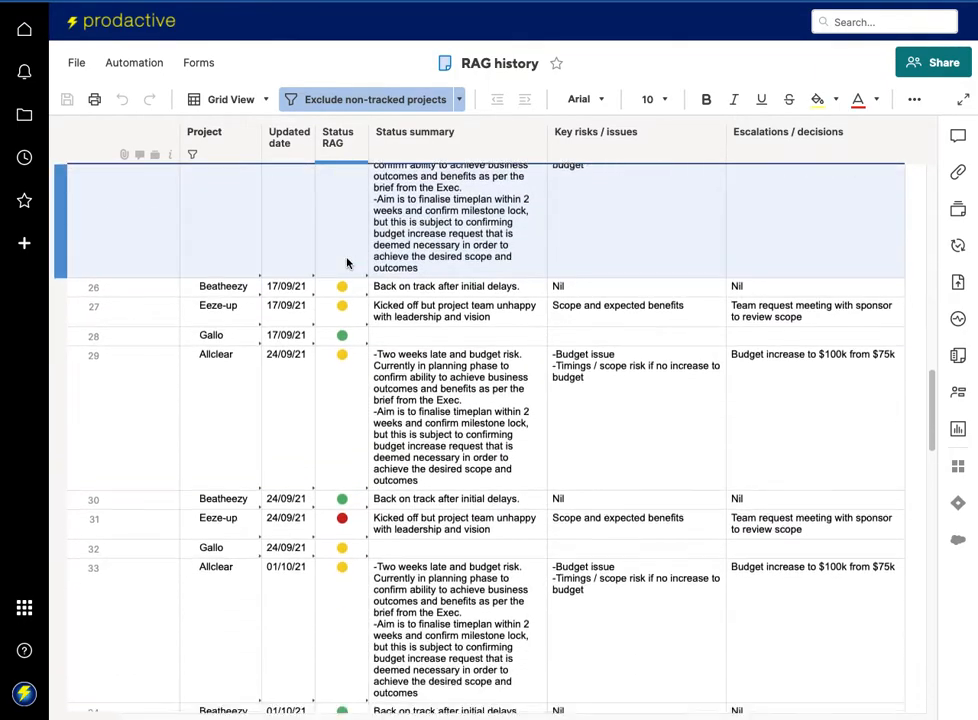
pyautogui.scroll(-3)
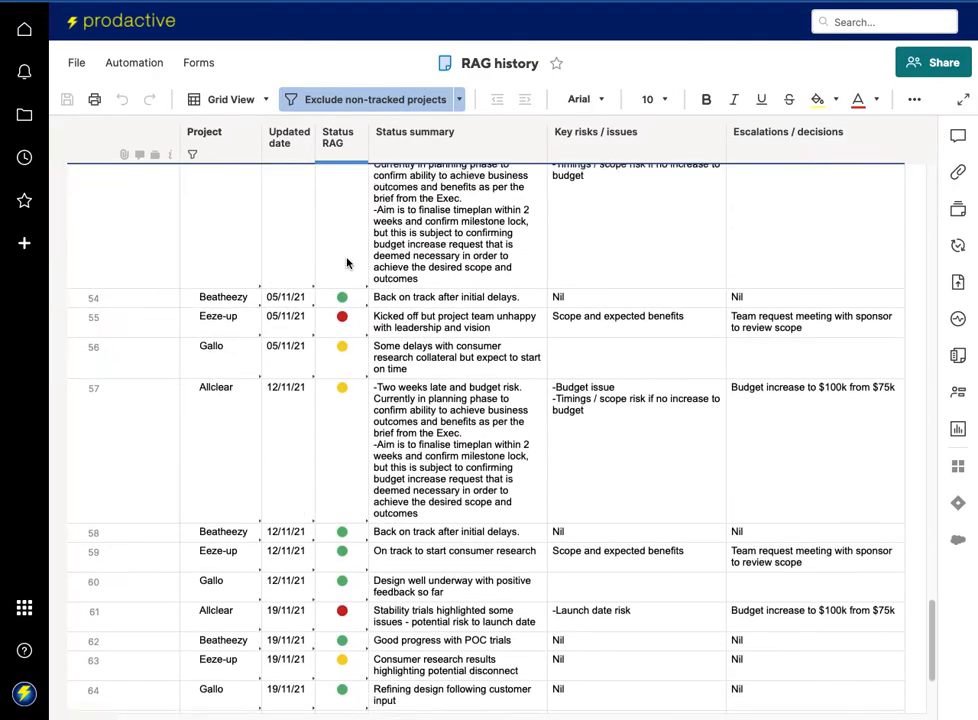
pyautogui.scroll(-3)
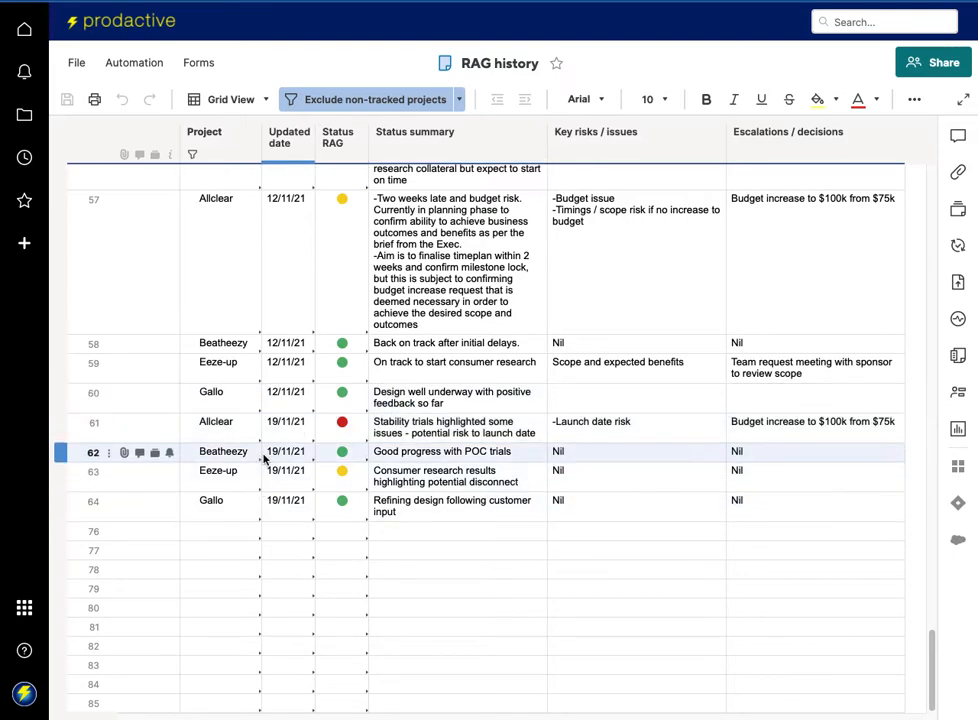
pyautogui.click(216, 420)
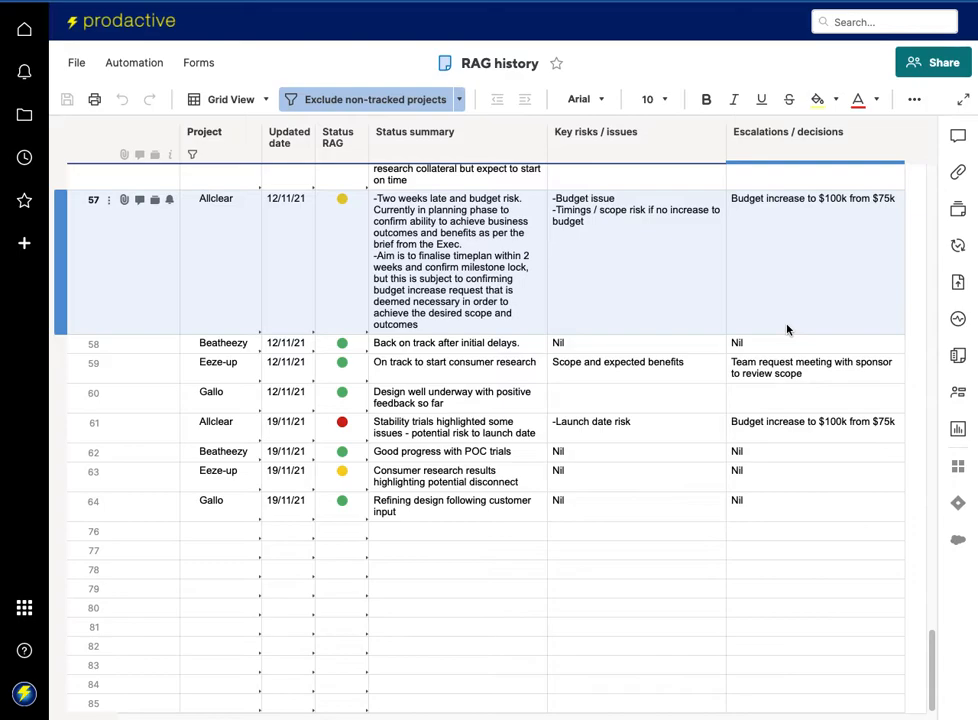
pyautogui.moveTo(616, 604)
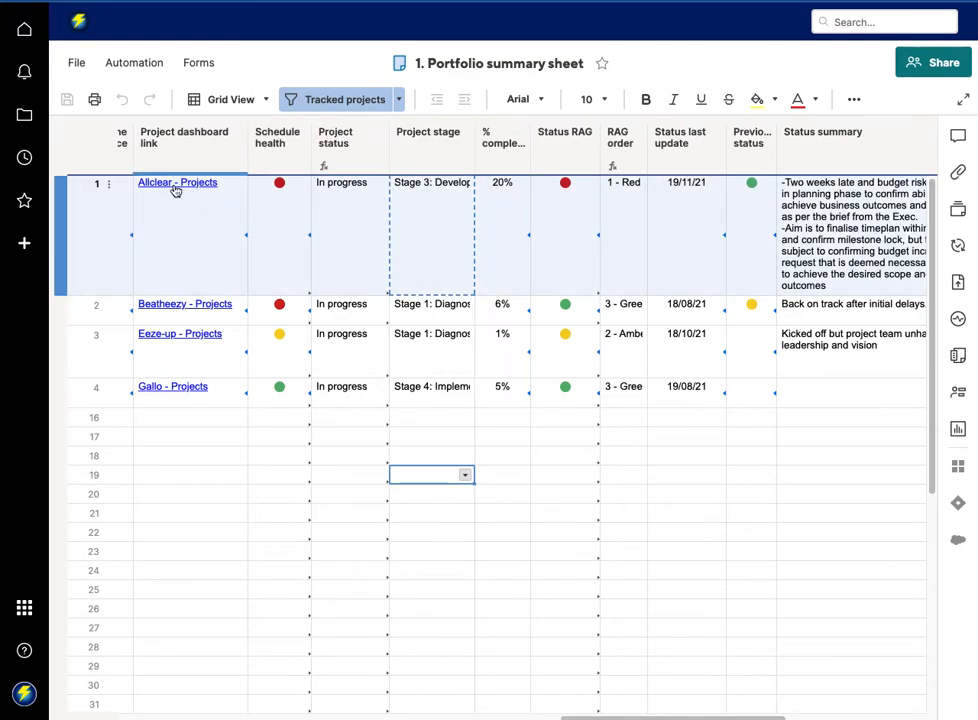
# Select the Status RAG column header in the 1. Portfolio summary sheet
pyautogui.click(558, 136)
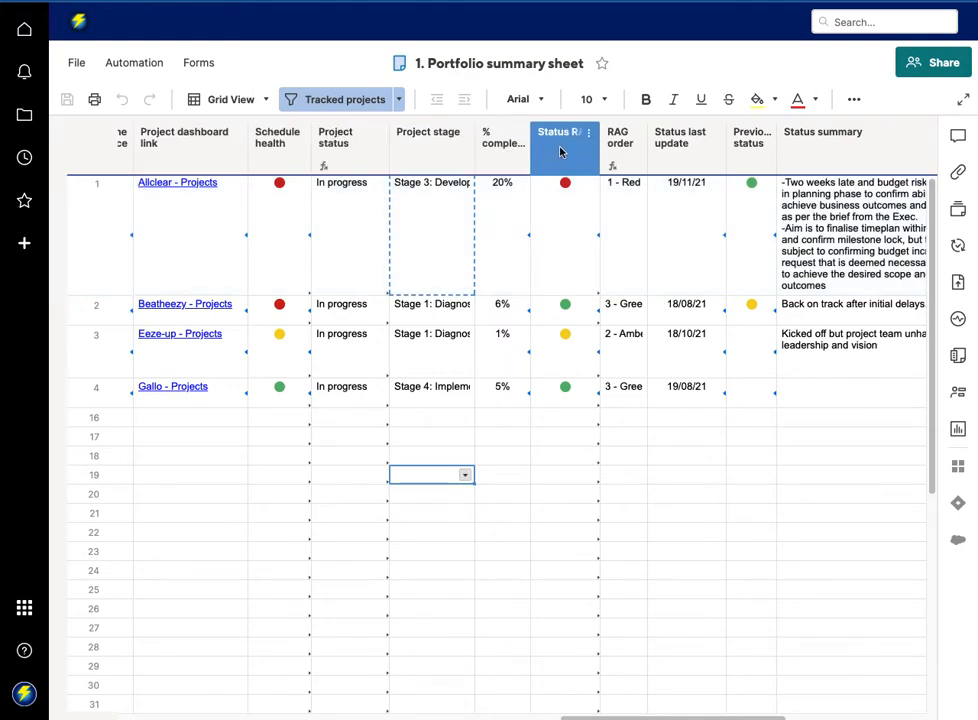
pyautogui.click(684, 136)
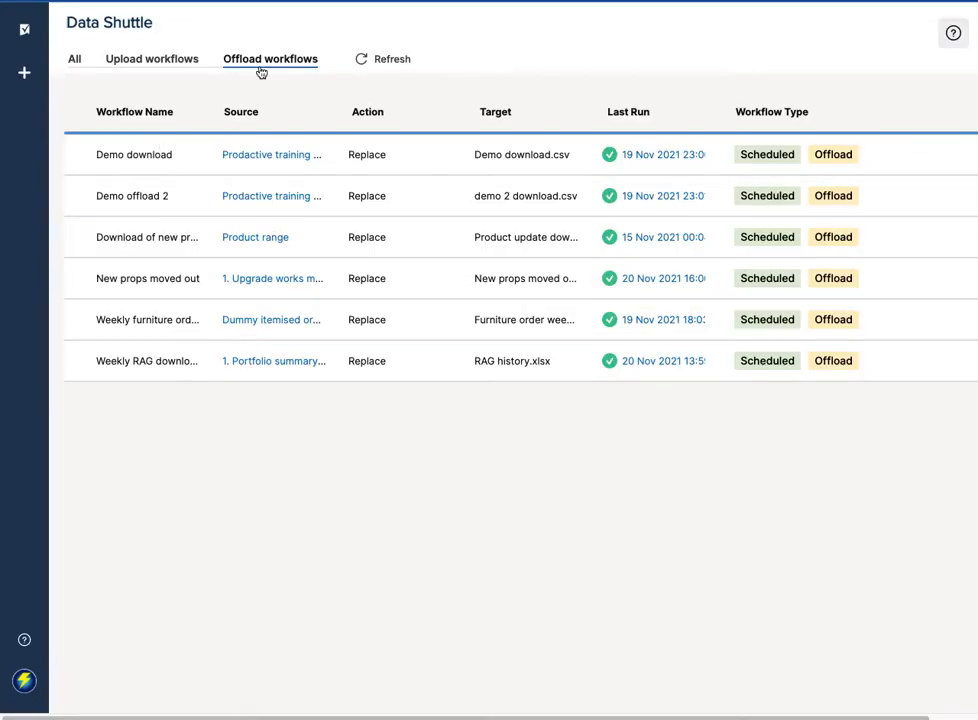
pyautogui.moveTo(152, 360)
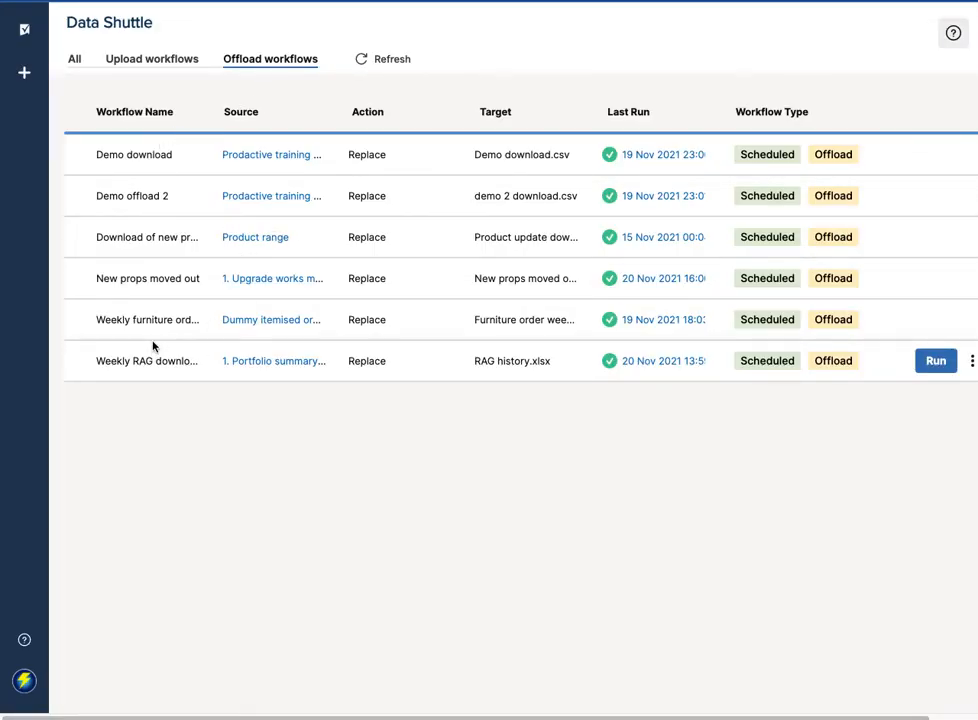
pyautogui.moveTo(828, 398)
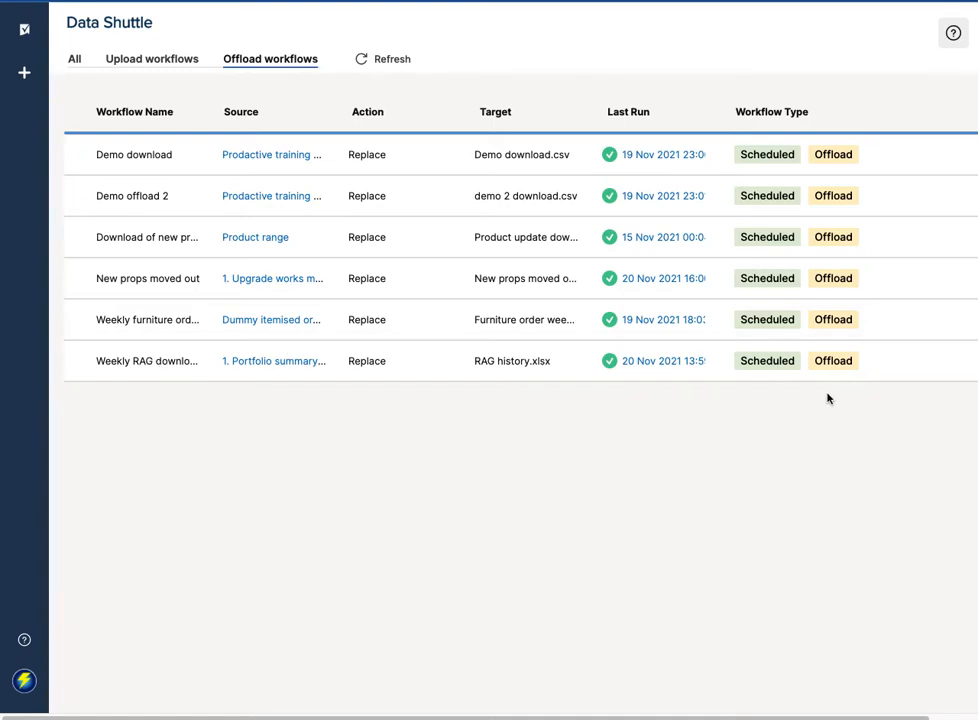
# Walk through the weekly RAG download workflow's source, target, filters, mapping and run options unchanged
pyautogui.click(972, 360)
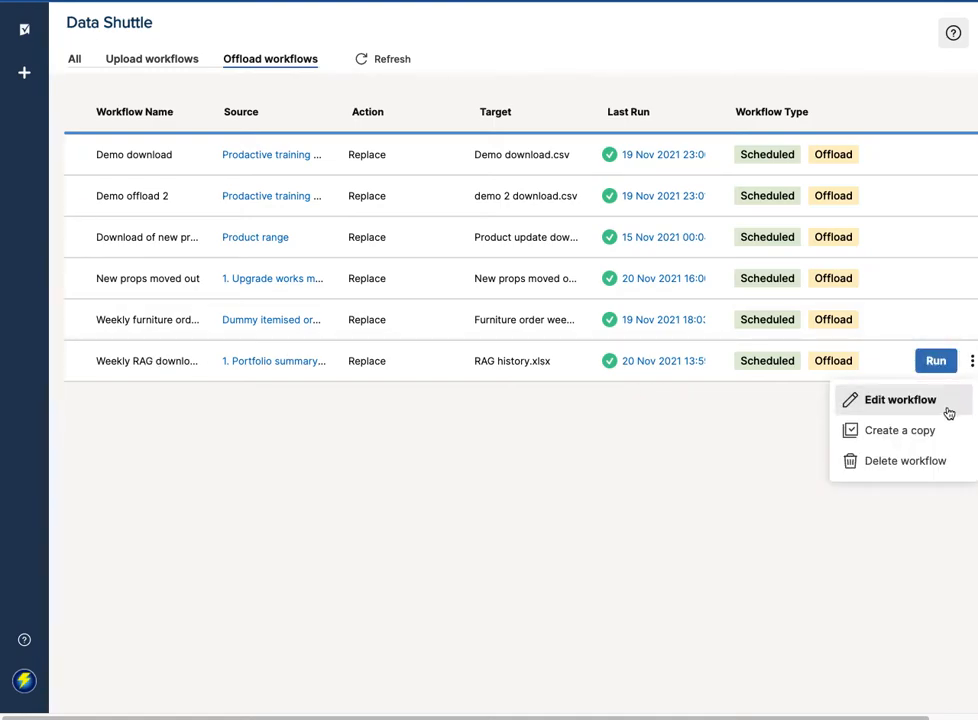
pyautogui.click(900, 400)
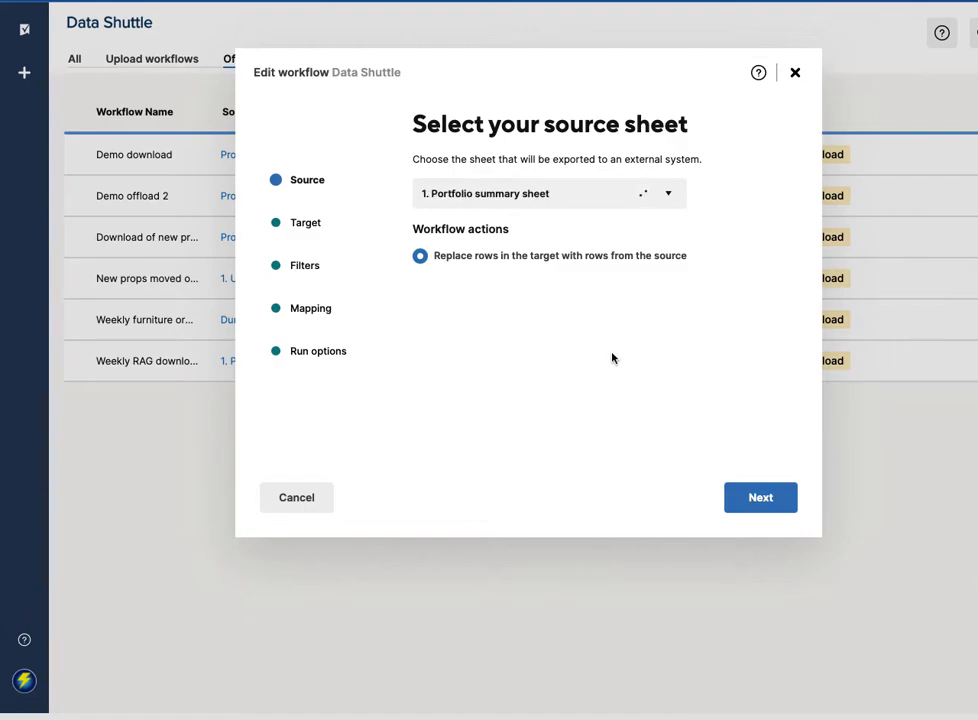
pyautogui.moveTo(540, 192)
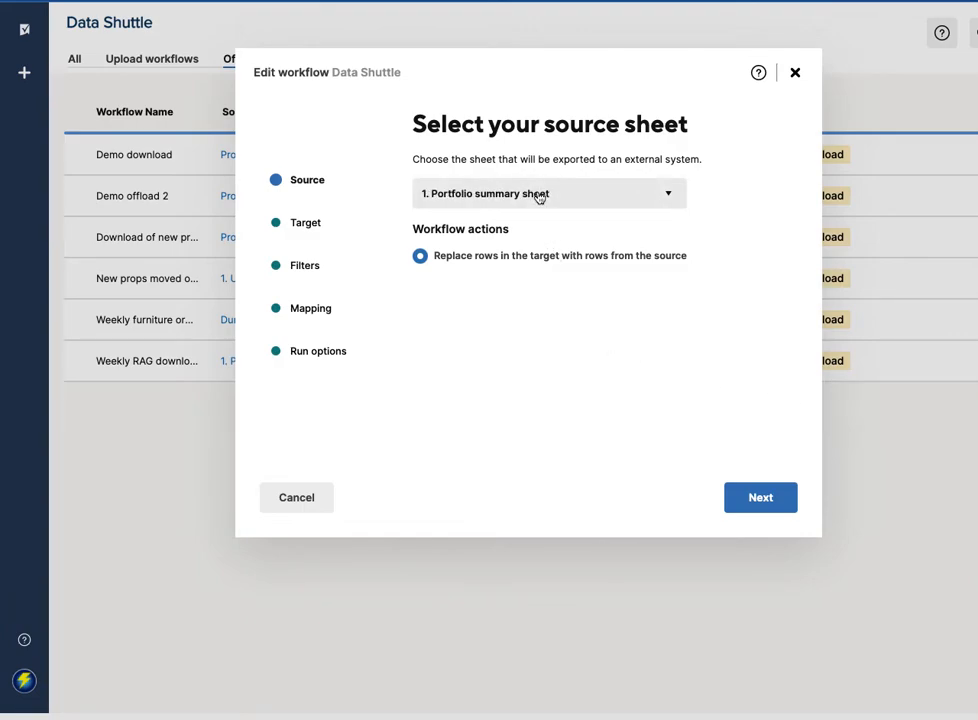
pyautogui.moveTo(508, 290)
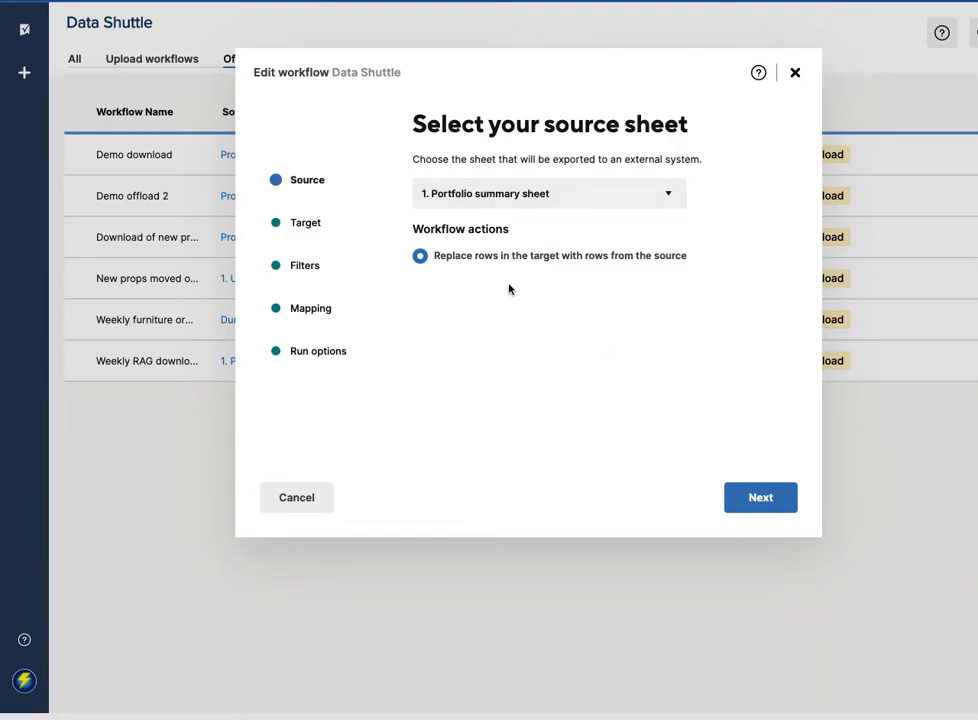
pyautogui.click(760, 496)
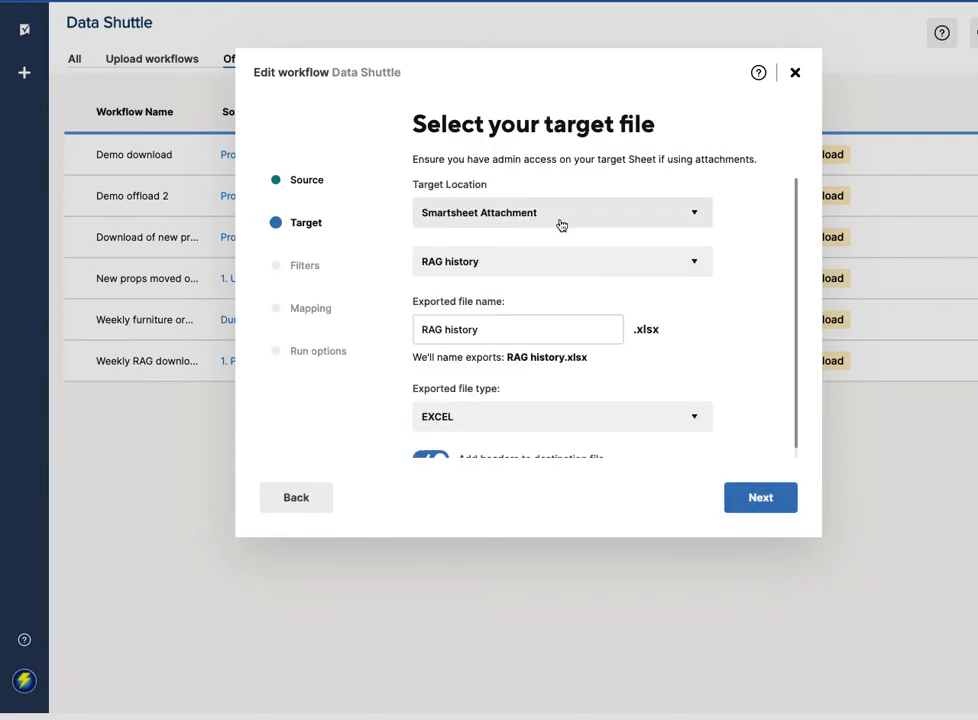
pyautogui.scroll(-3)
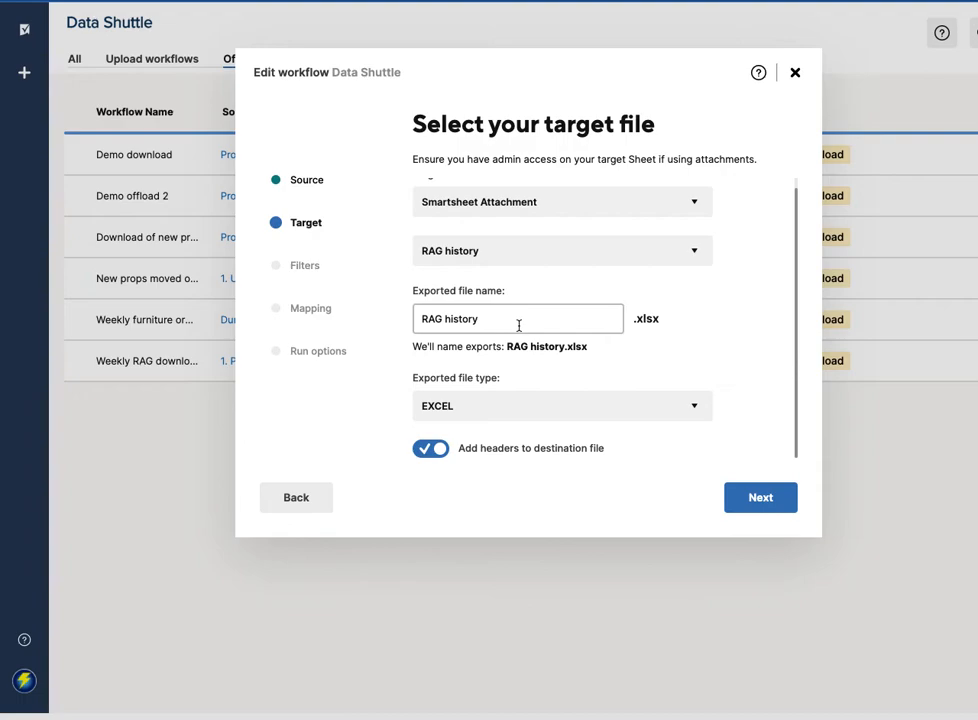
pyautogui.click(760, 496)
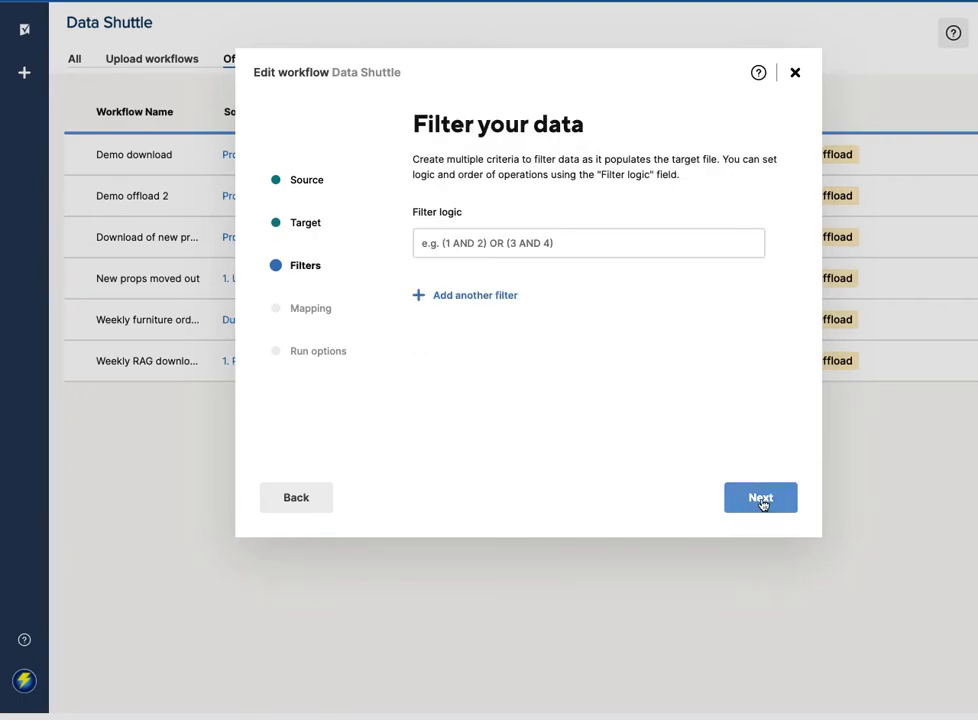
pyautogui.click(760, 496)
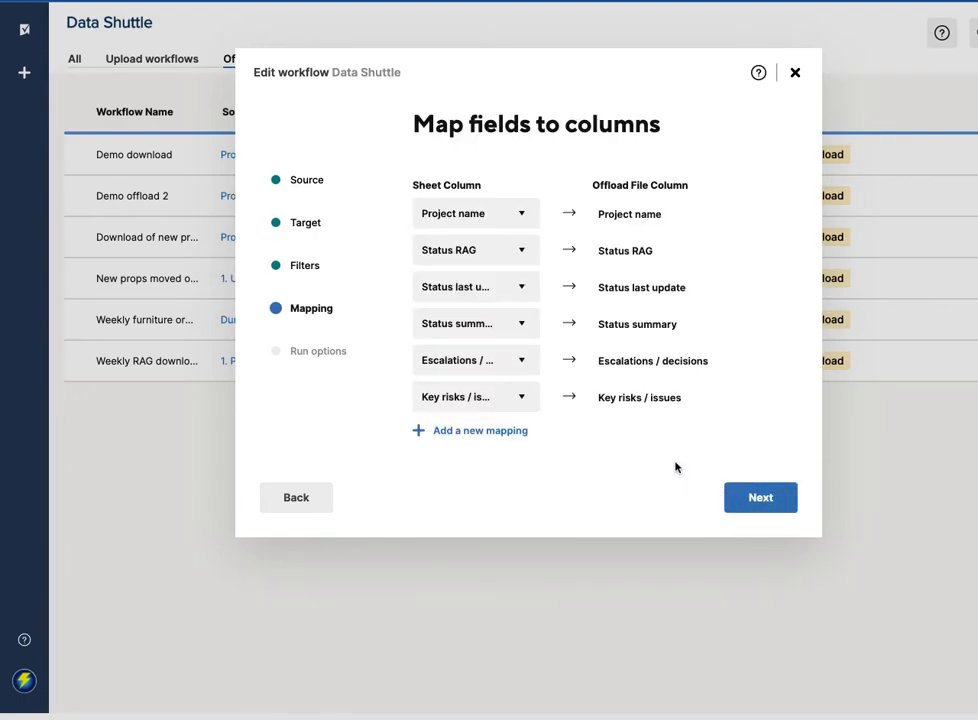
pyautogui.click(760, 496)
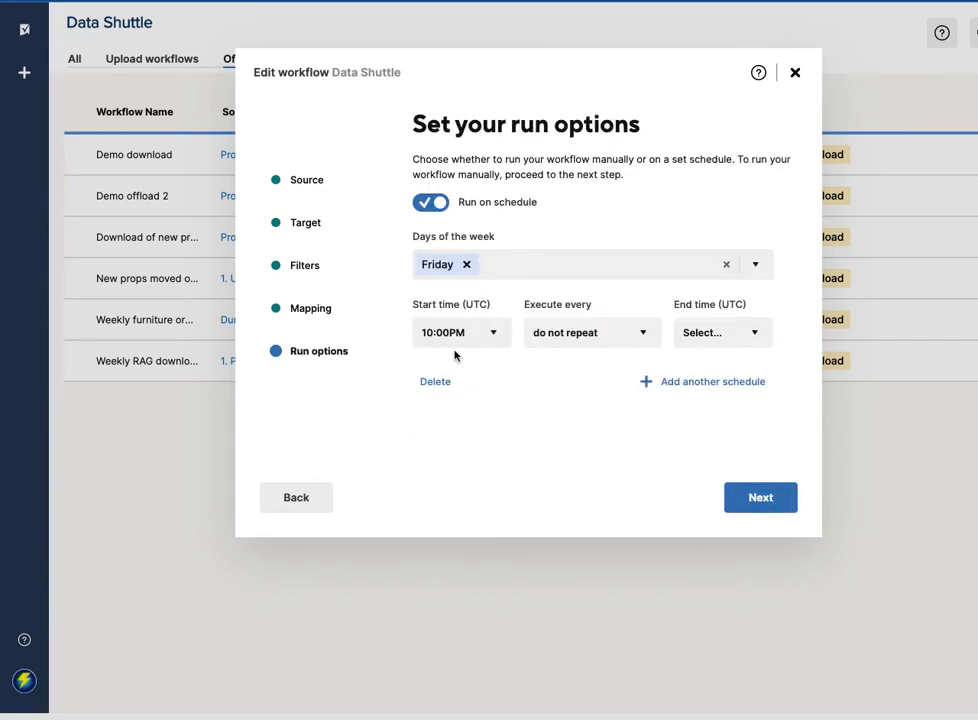
pyautogui.moveTo(832, 470)
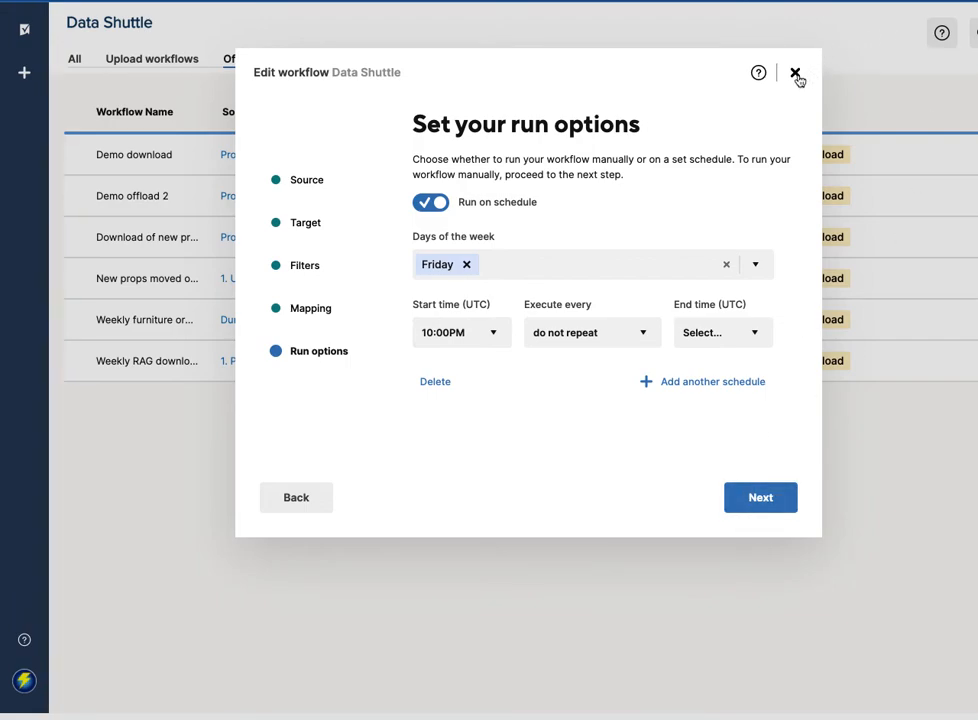
# Exit the workflow creator without saving, returning to the offload workflows list
pyautogui.click(796, 74)
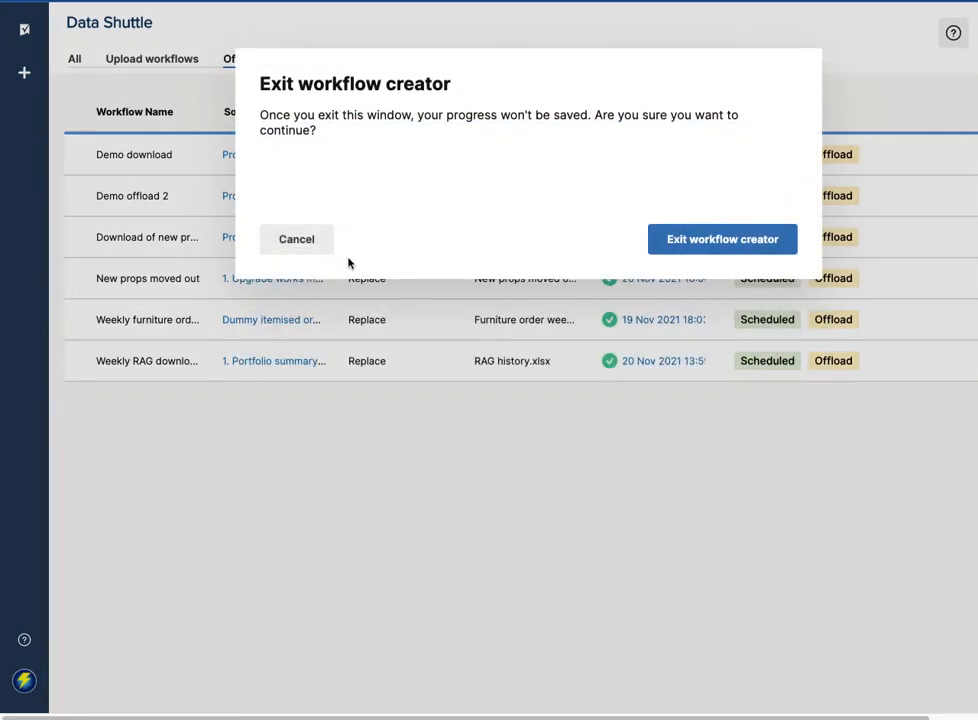
pyautogui.click(722, 240)
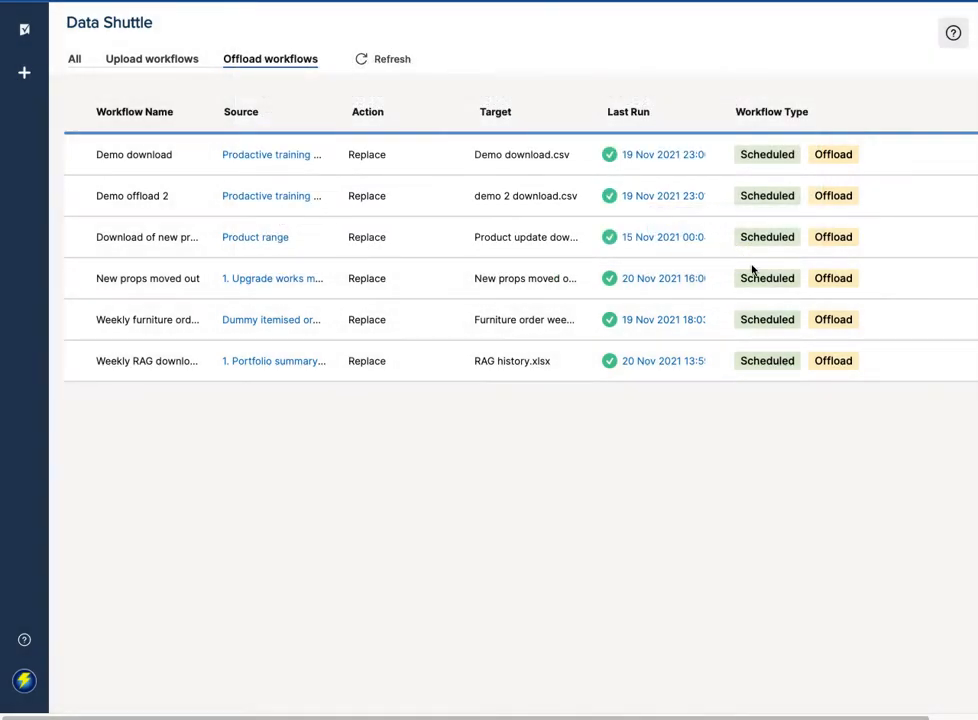
pyautogui.moveTo(718, 360)
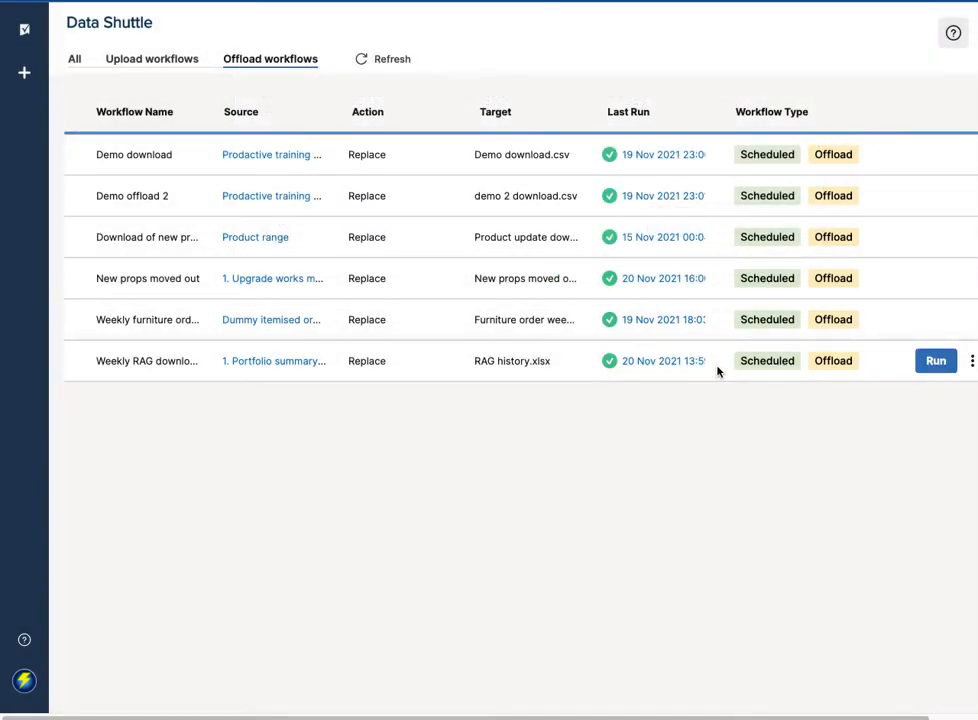
pyautogui.moveTo(764, 108)
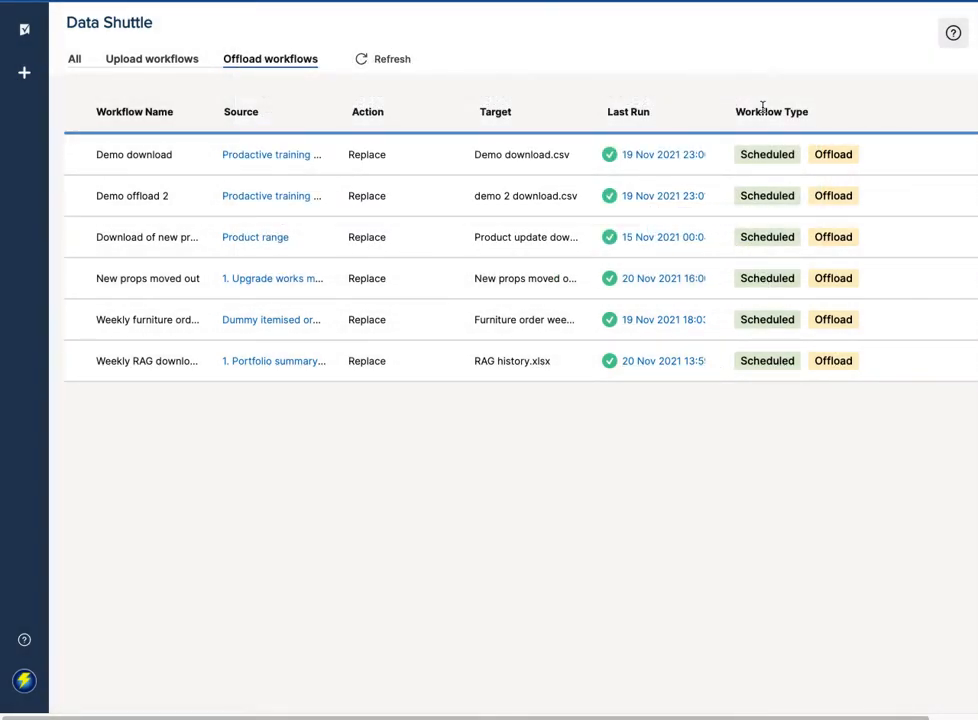
pyautogui.moveTo(636, 278)
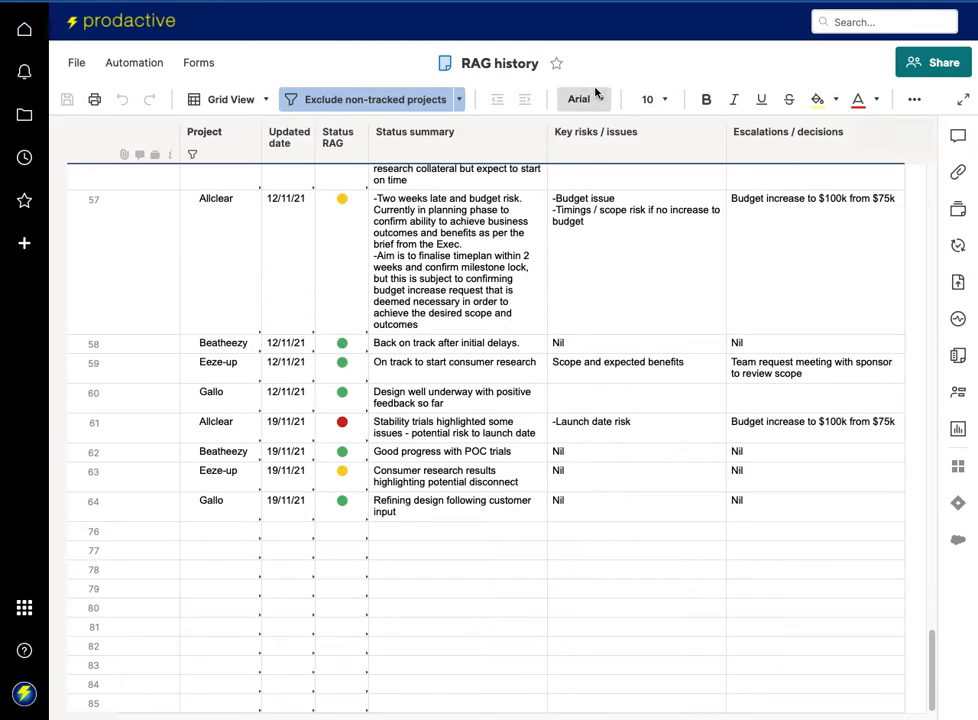
# Show the RAG history sheet's attachments with RAG history.xlsx at version V3
pyautogui.doubleClick(500, 62)
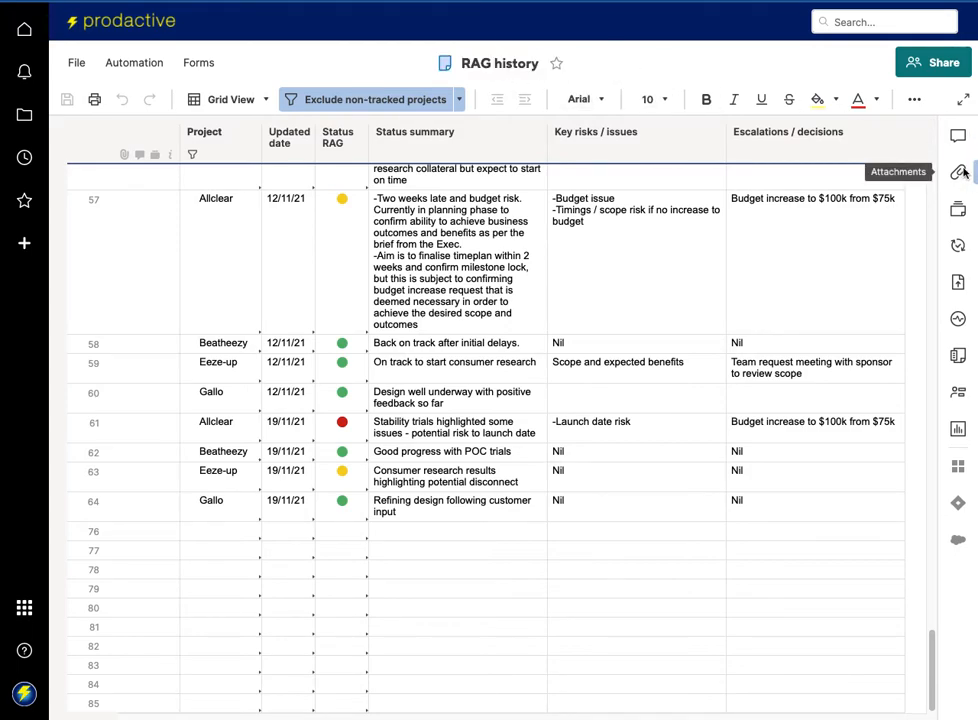
pyautogui.click(956, 172)
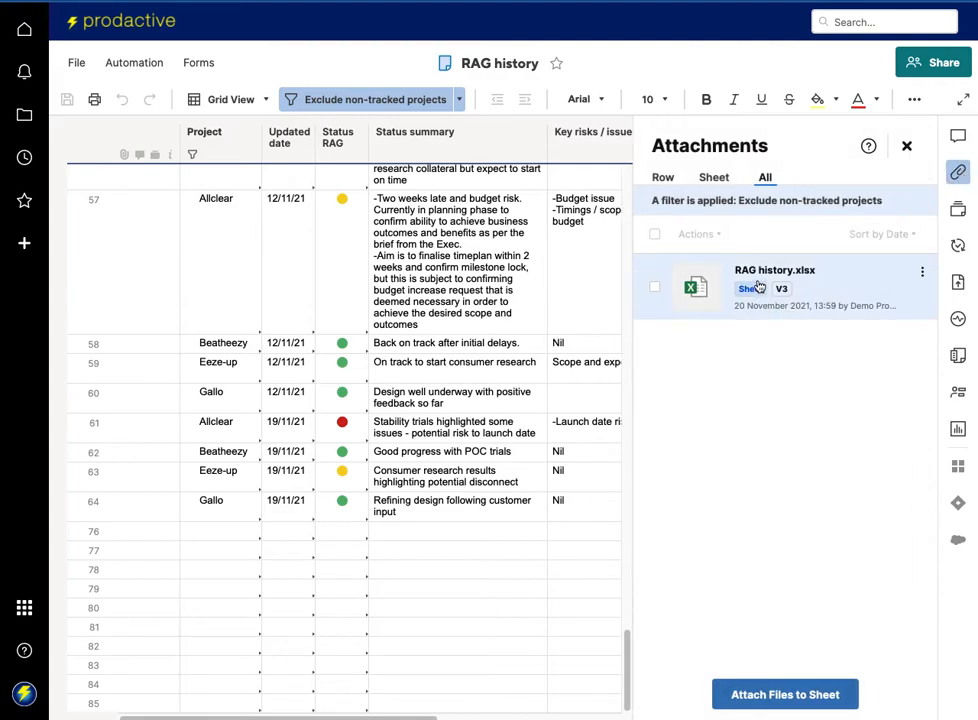
pyautogui.moveTo(780, 304)
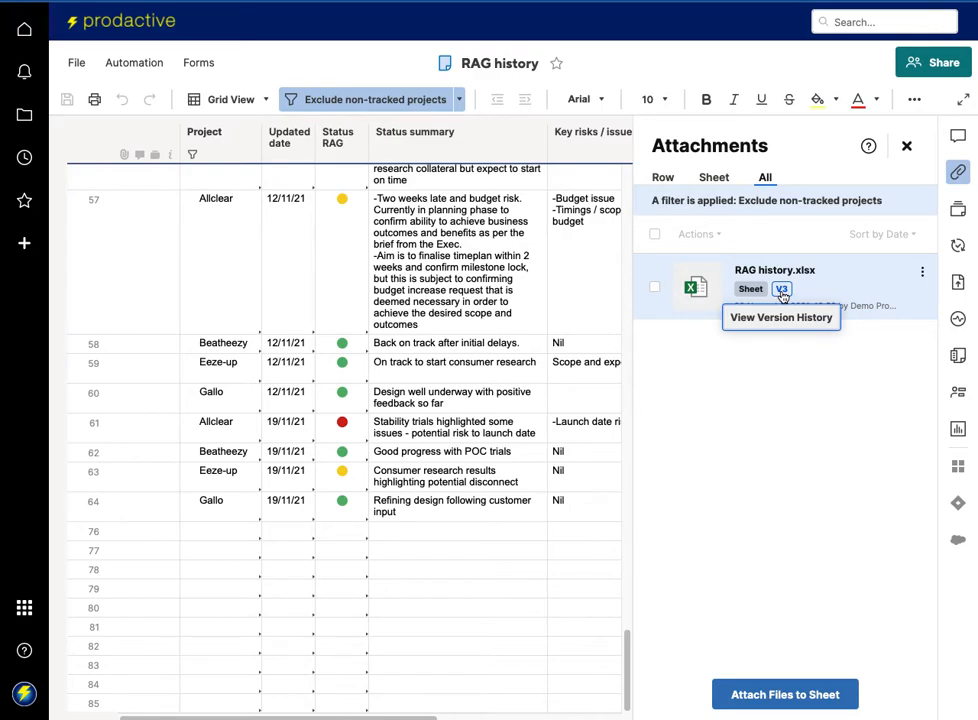
pyautogui.moveTo(906, 148)
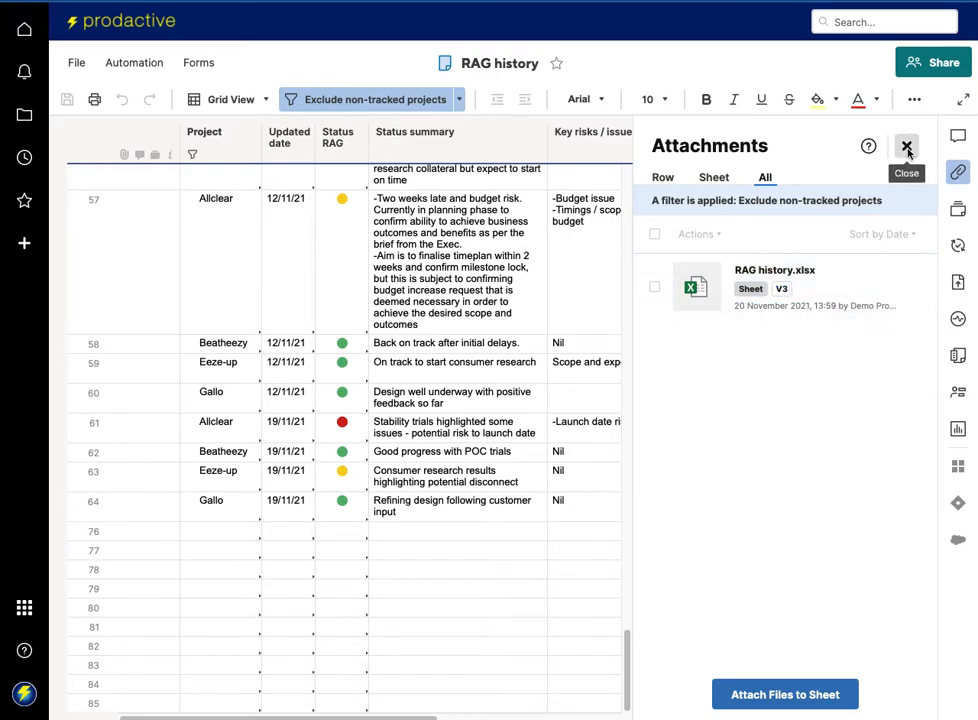
# From Upload workflows, follow the Update RAG workflow's Target link to the weekly snapshot (handoff) sheet
pyautogui.click(906, 148)
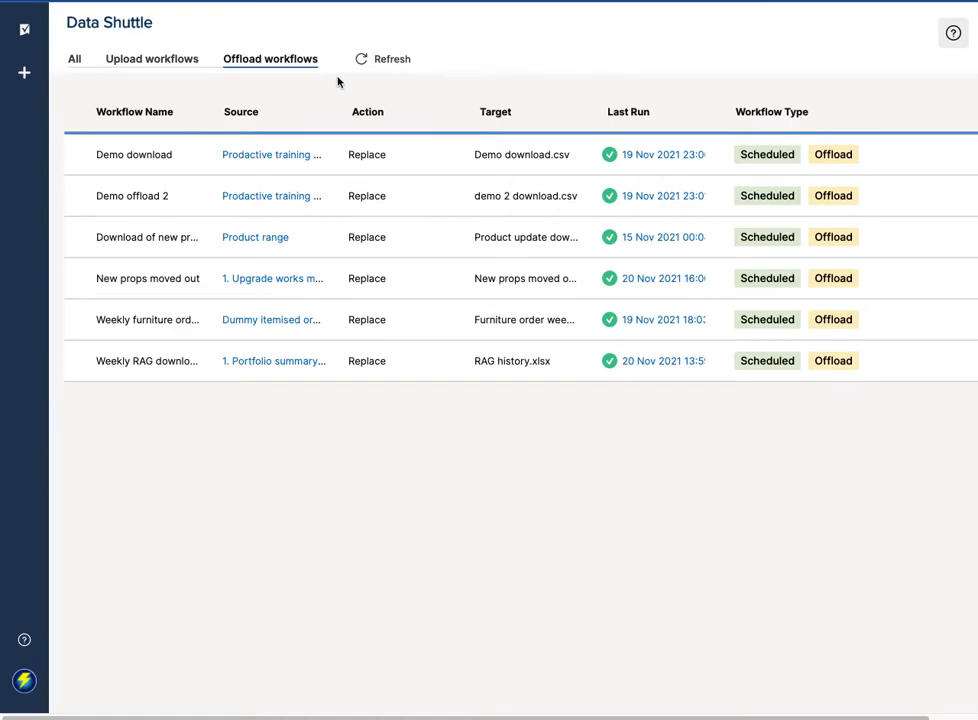
pyautogui.click(152, 58)
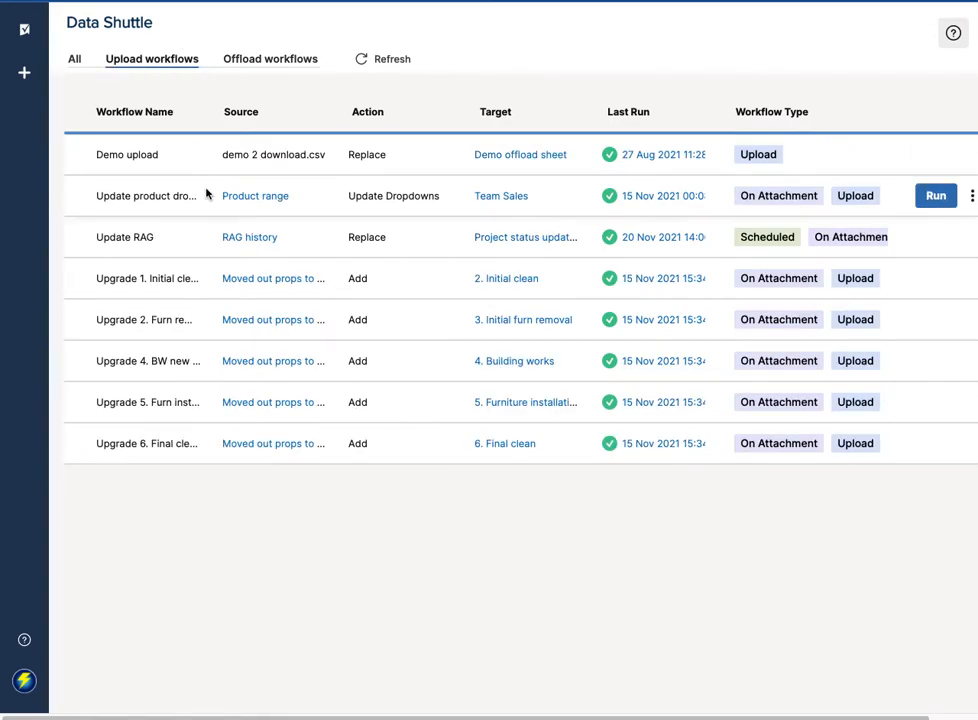
pyautogui.moveTo(648, 232)
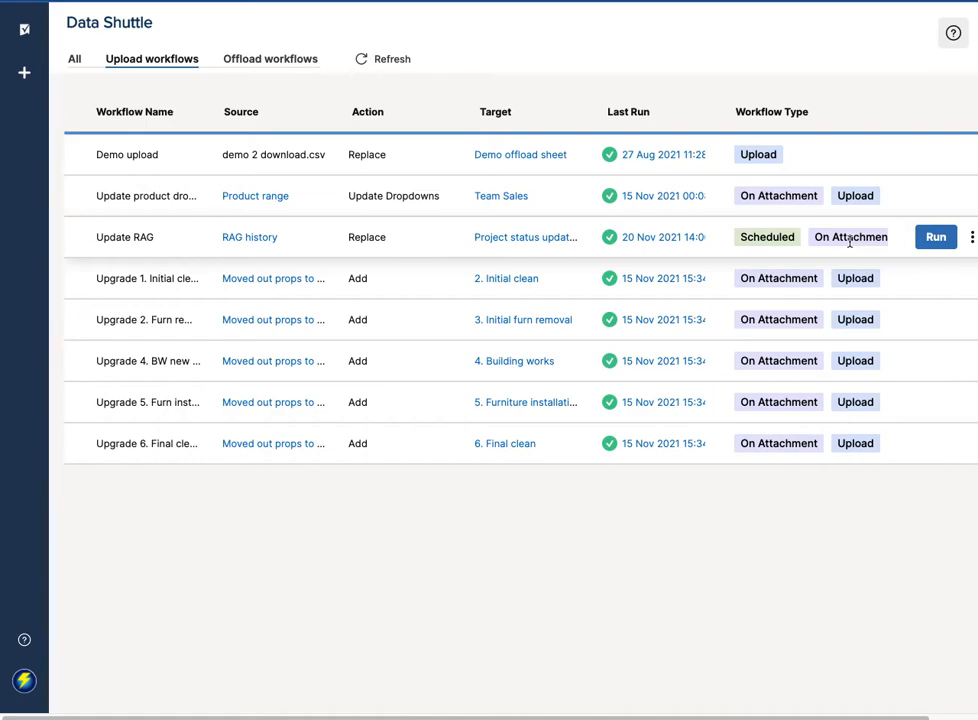
pyautogui.moveTo(496, 260)
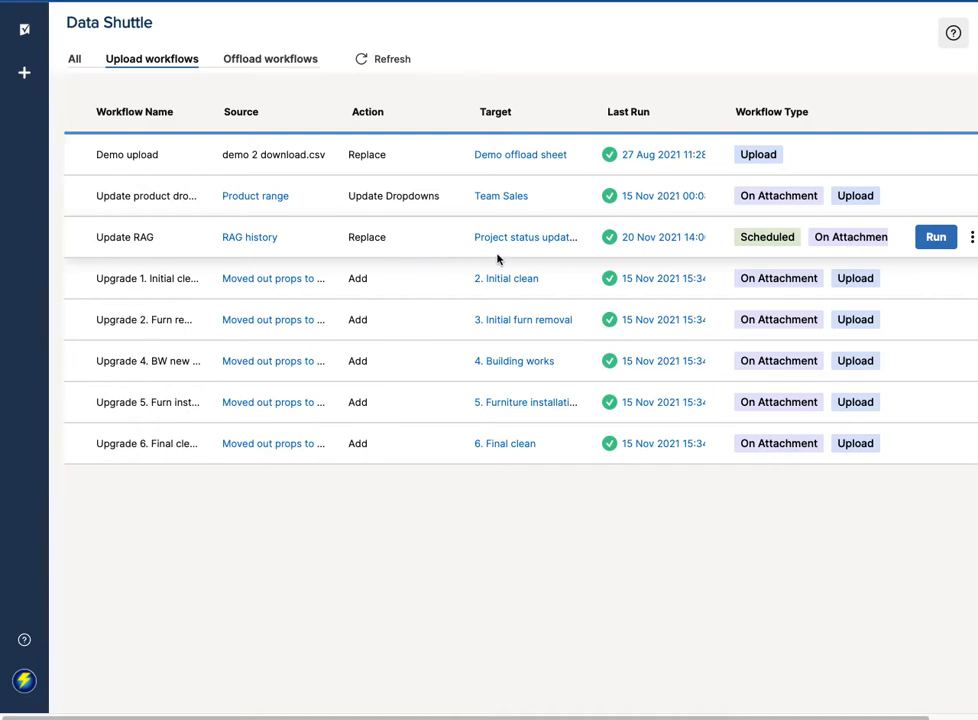
pyautogui.moveTo(524, 236)
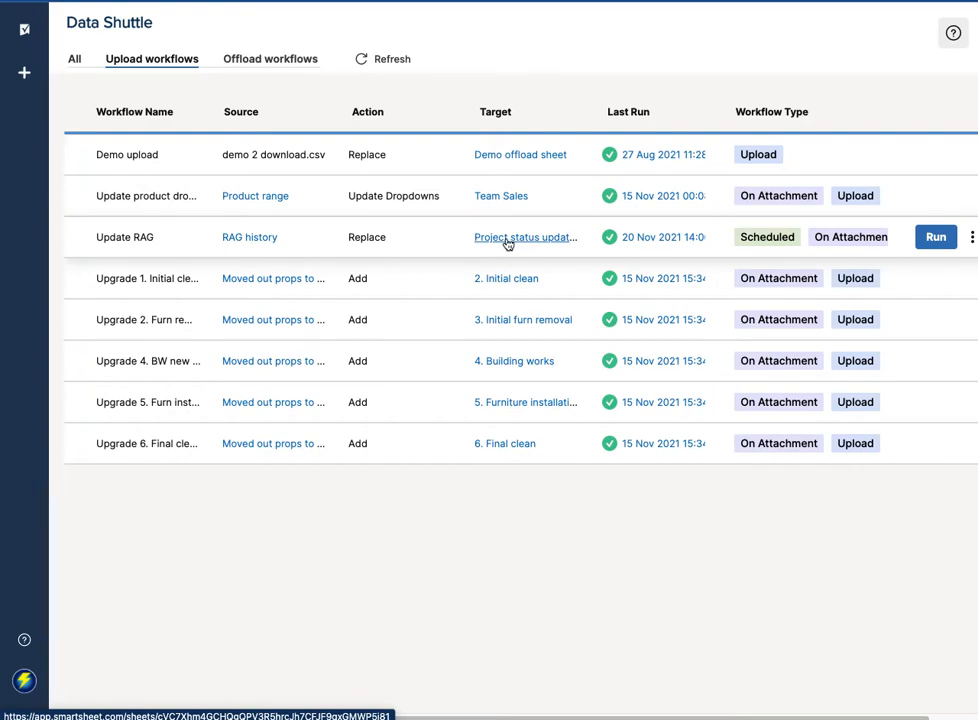
pyautogui.moveTo(508, 206)
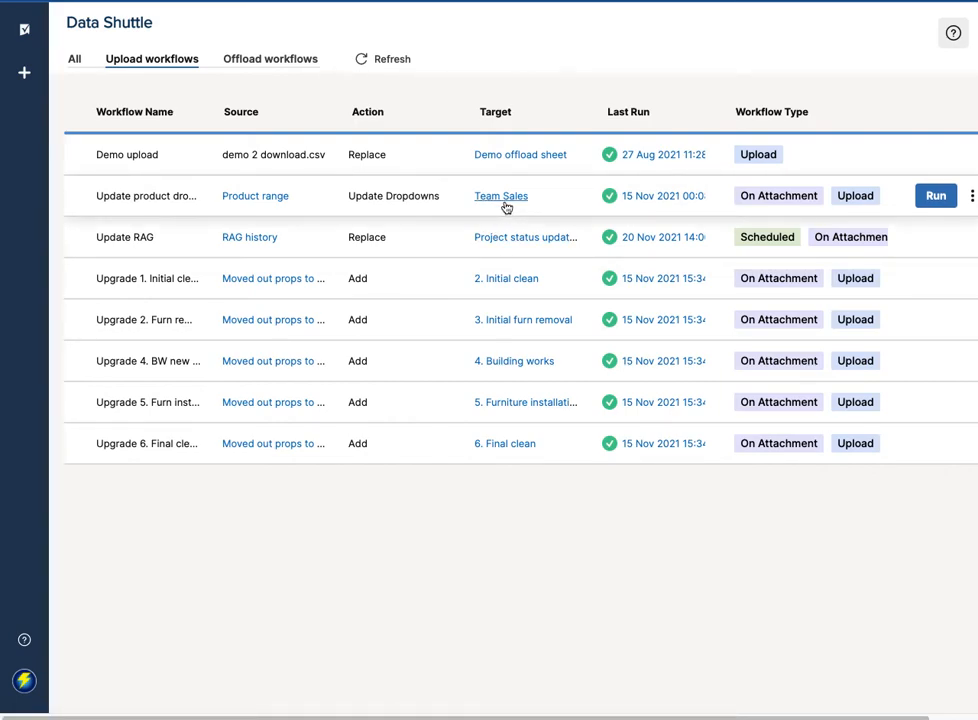
pyautogui.moveTo(534, 244)
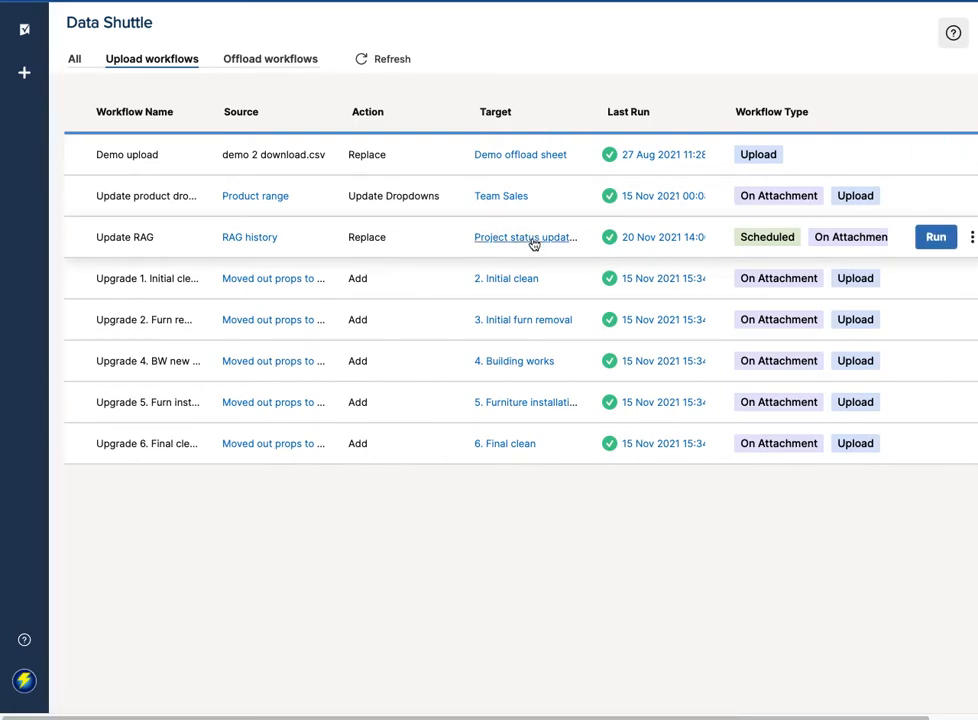
pyautogui.click(524, 236)
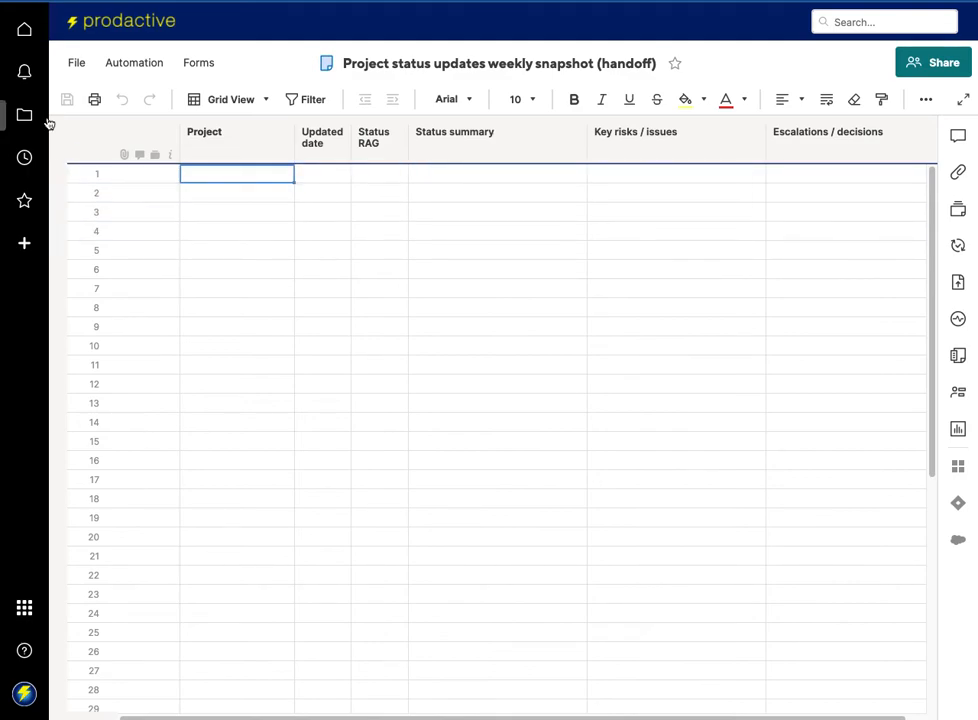
# View the handoff sheet's Move weekly snapshot workflow under Manage Workflows and close the list
pyautogui.click(134, 62)
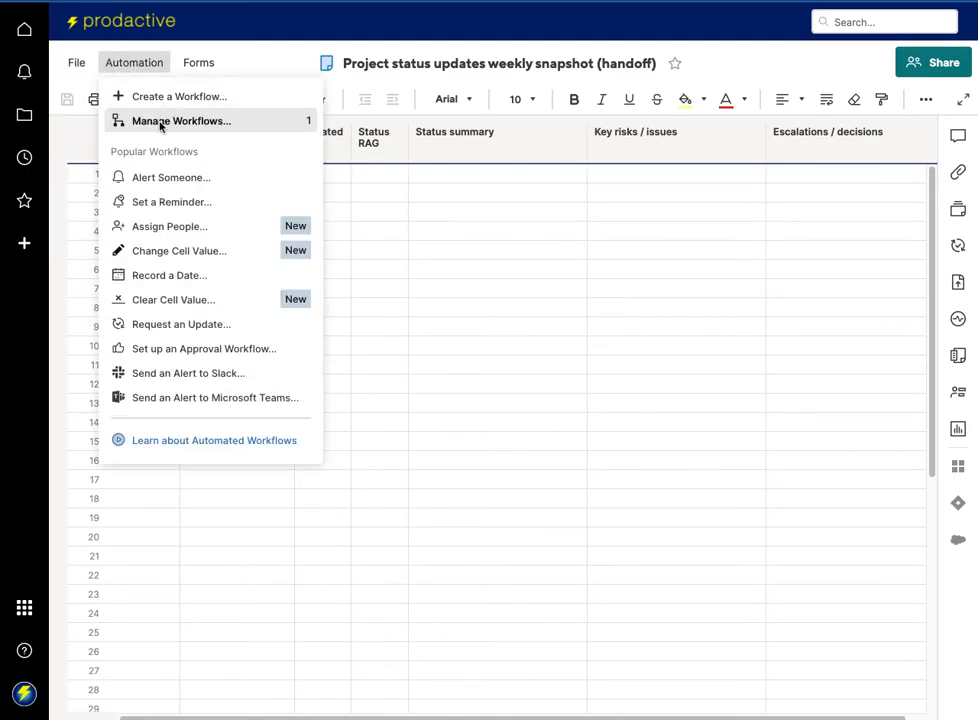
pyautogui.click(182, 120)
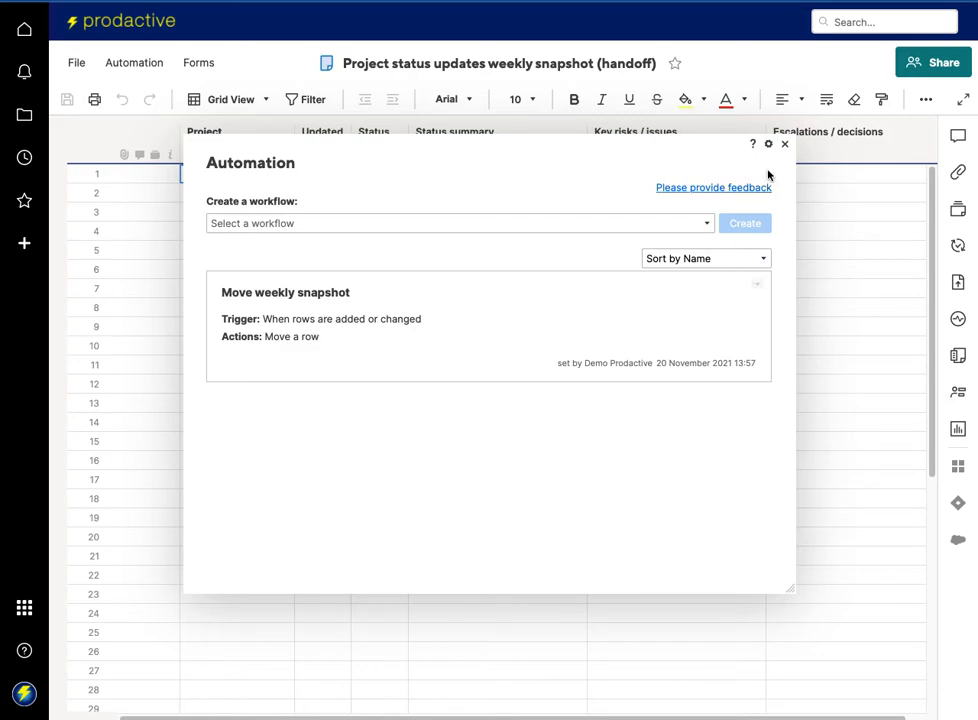
pyautogui.click(784, 144)
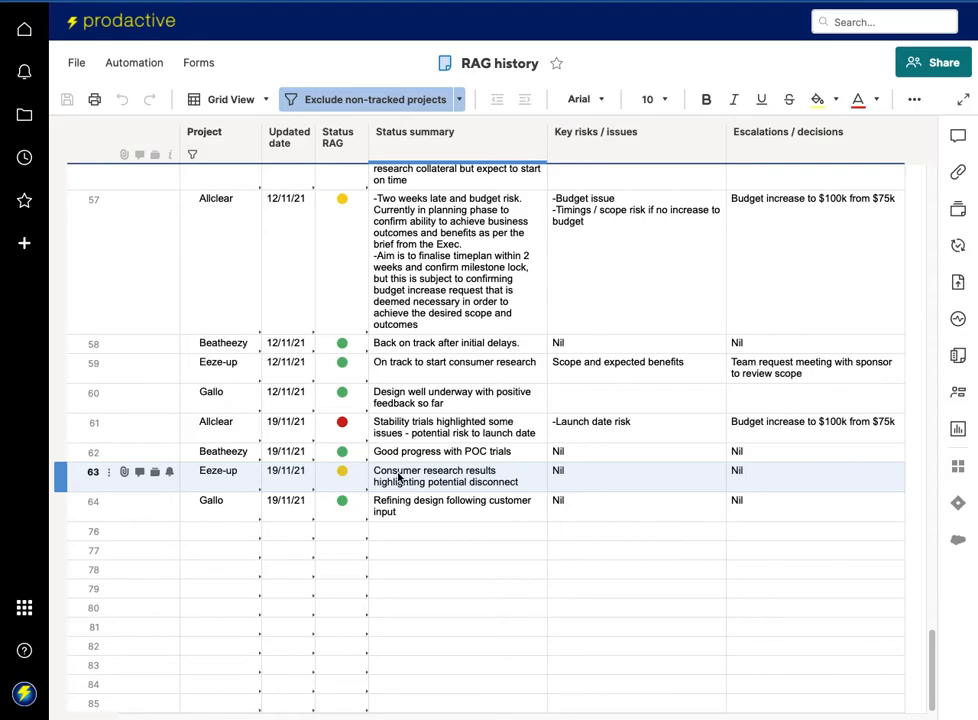
# Scroll the workspace to locate the RAG weekly metrics sheet
pyautogui.scroll(3)
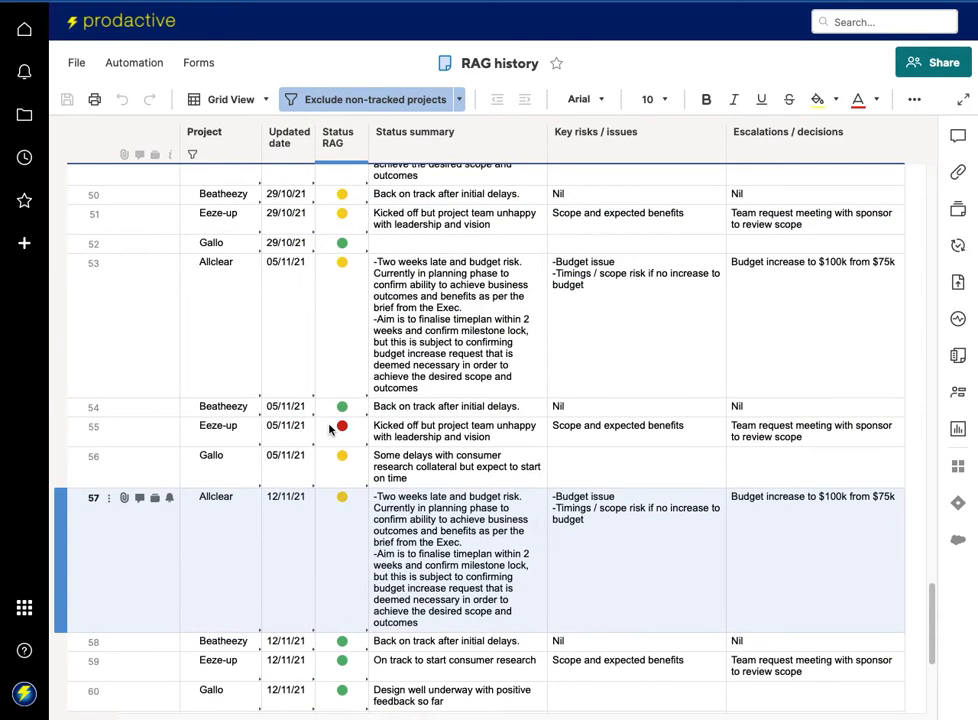
pyautogui.scroll(-3)
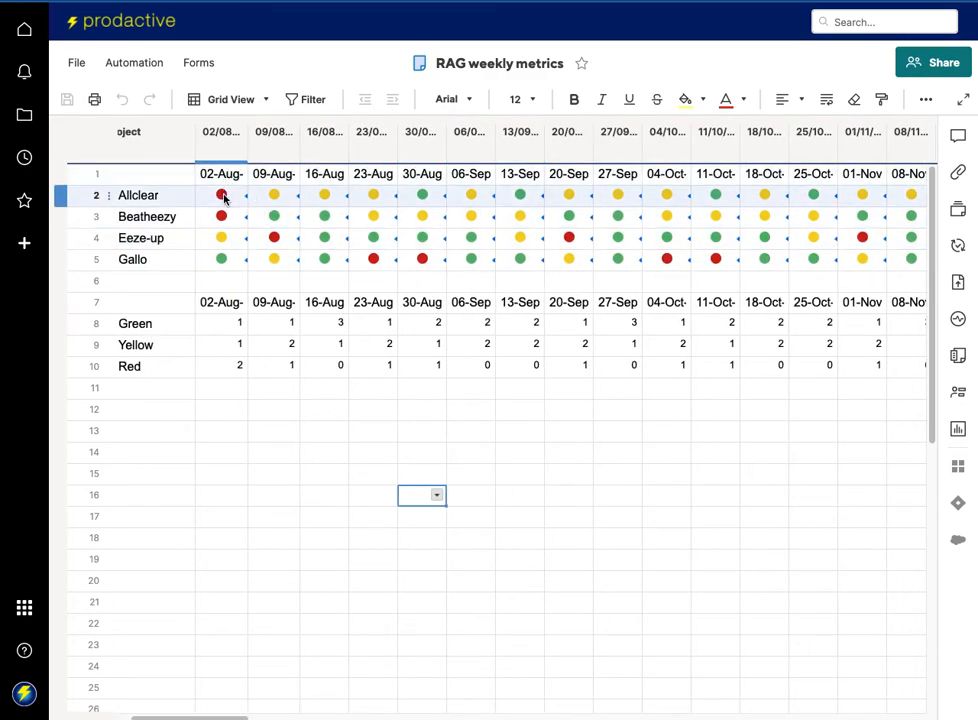
pyautogui.click(220, 132)
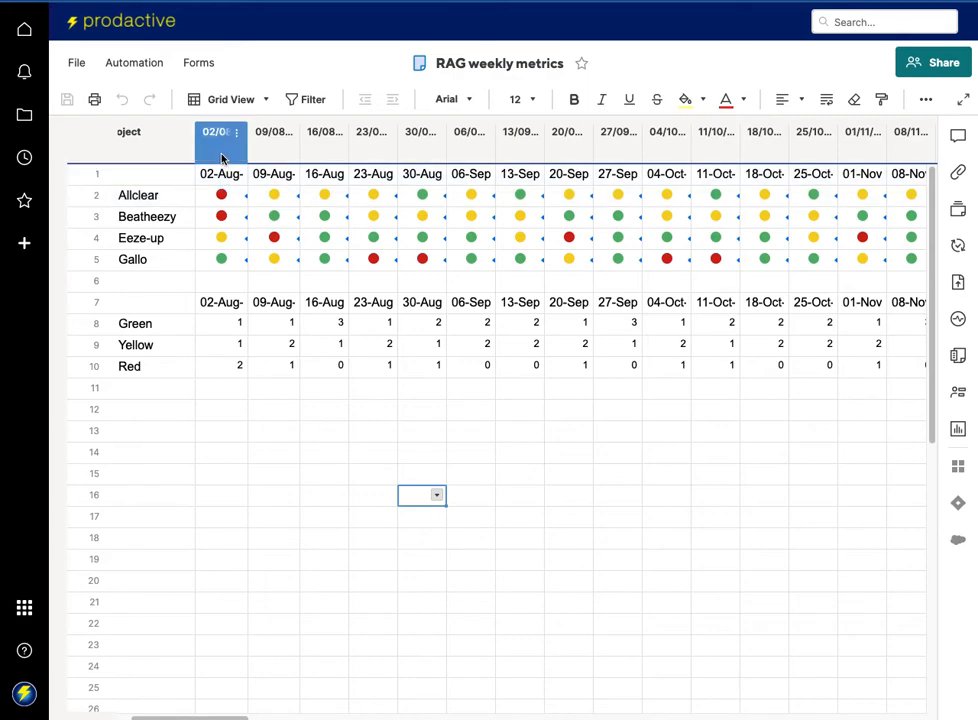
pyautogui.doubleClick(220, 132)
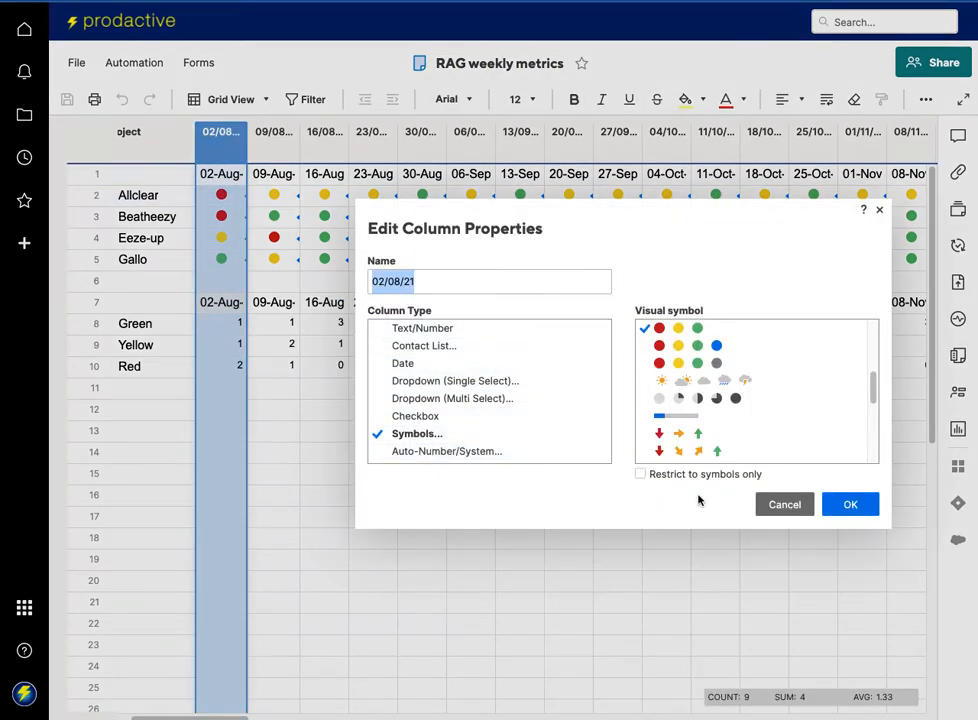
pyautogui.click(850, 504)
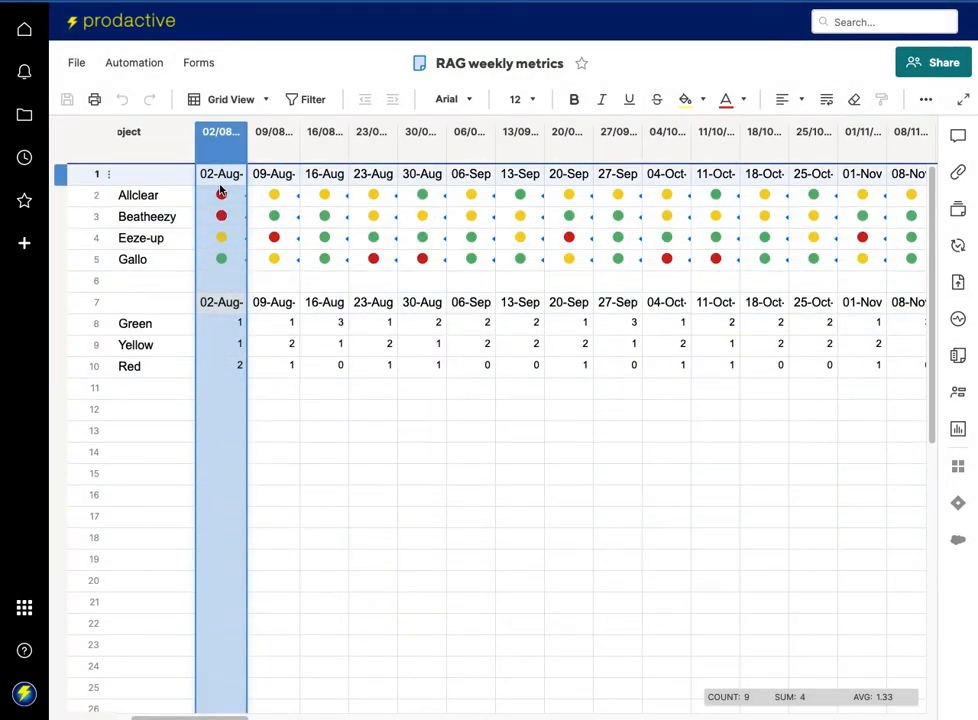
pyautogui.hscroll(3)
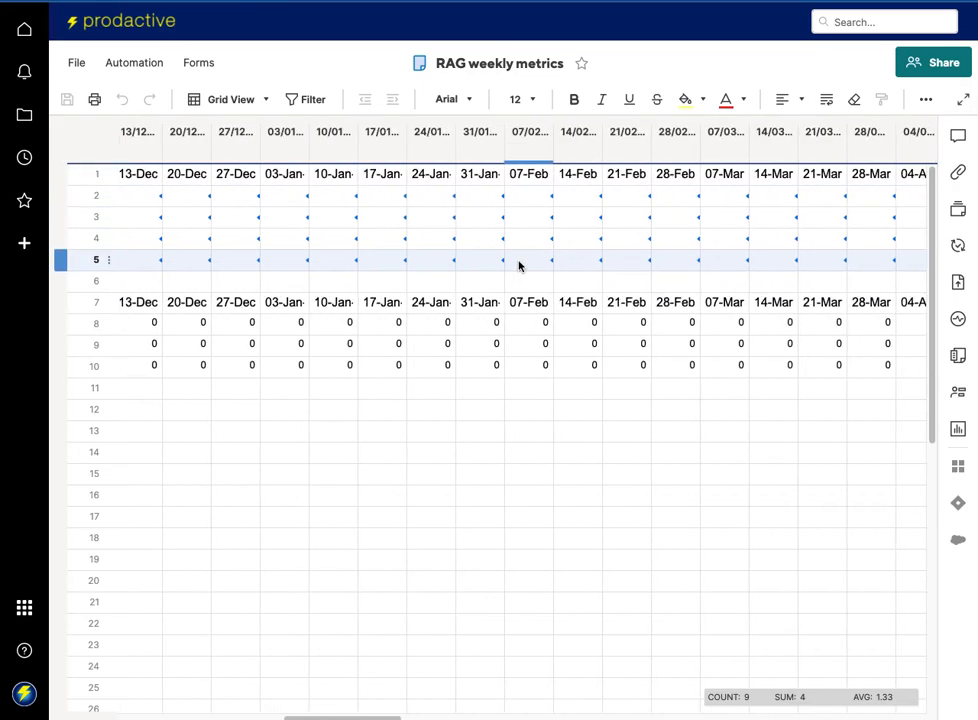
pyautogui.hscroll(-3)
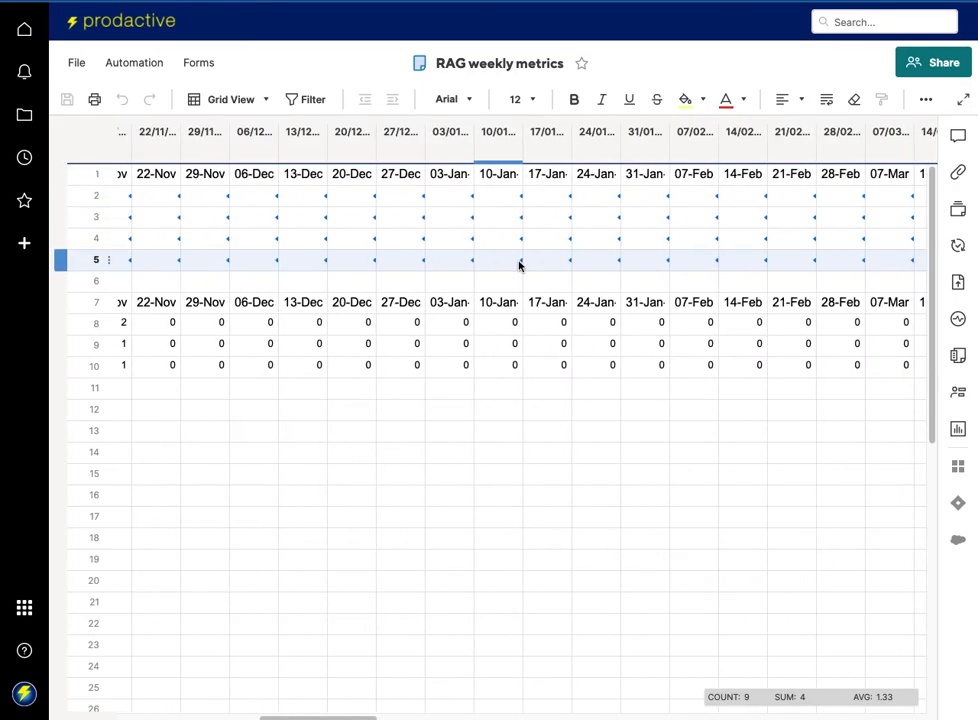
pyautogui.hscroll(3)
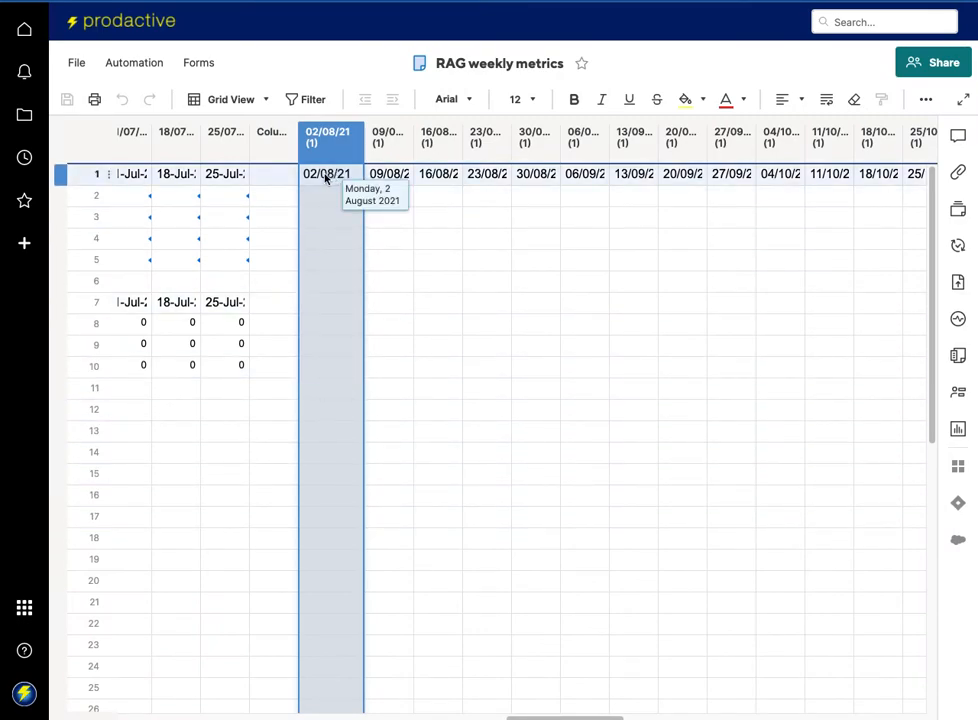
pyautogui.moveTo(388, 174)
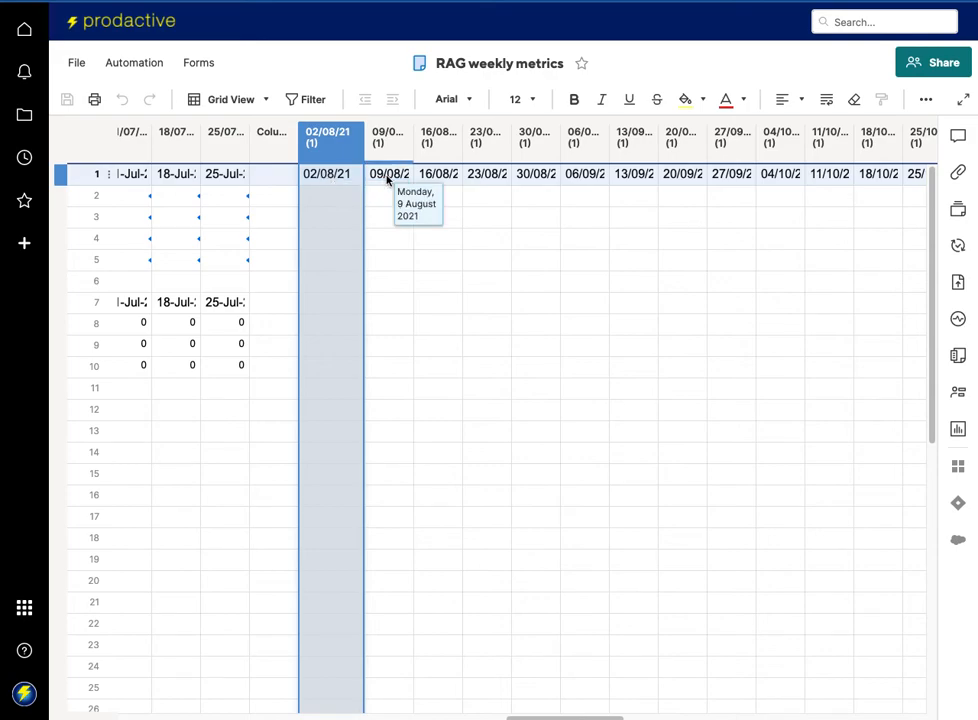
pyautogui.hscroll(3)
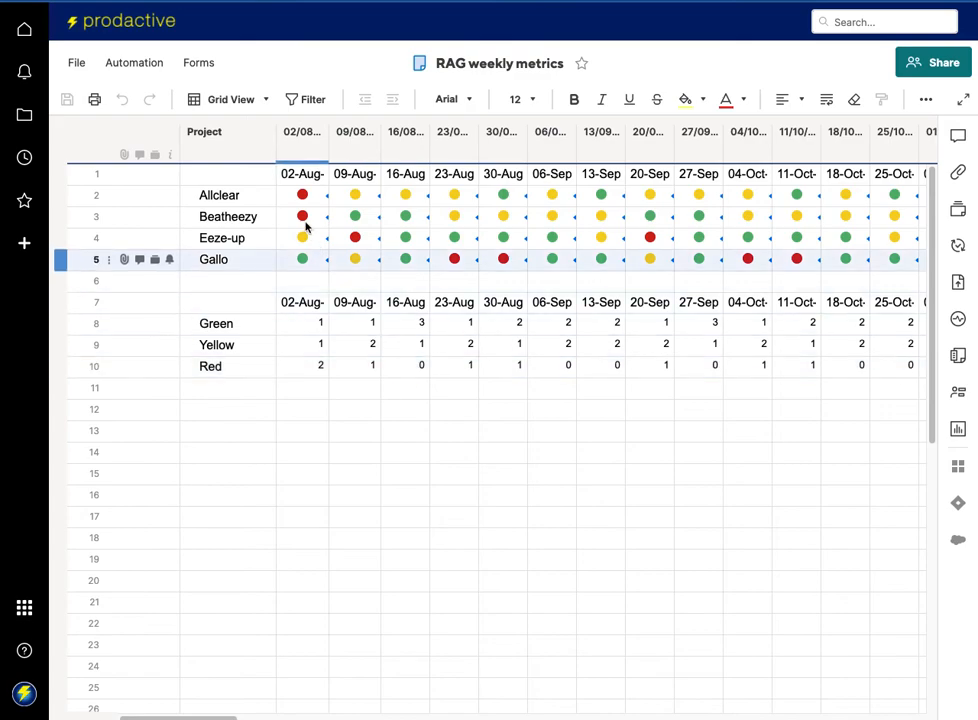
pyautogui.click(302, 196)
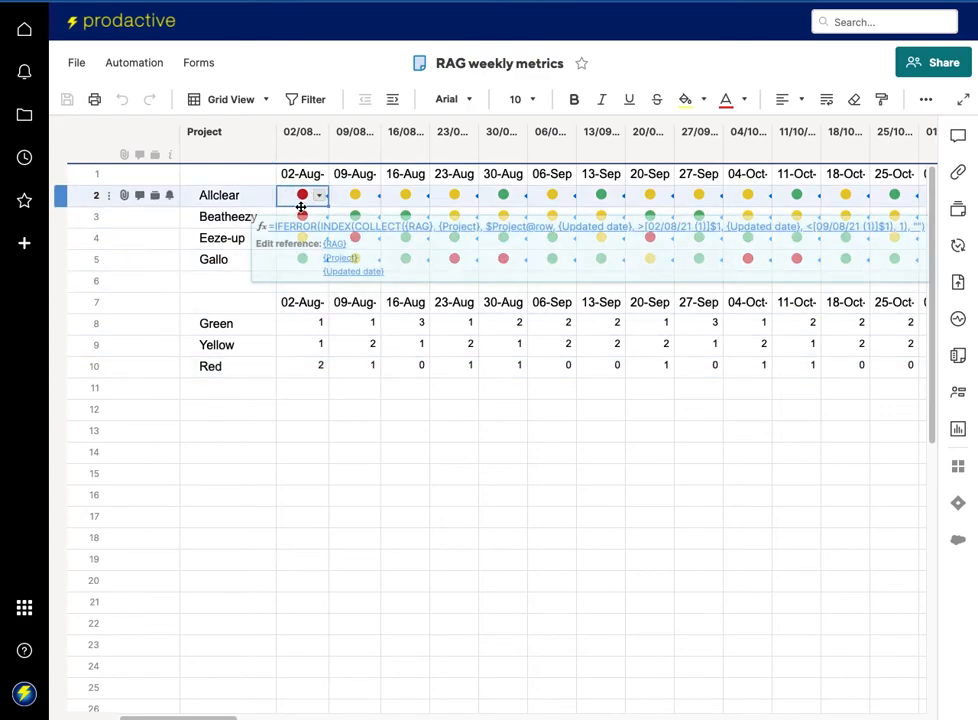
pyautogui.rightClick(302, 196)
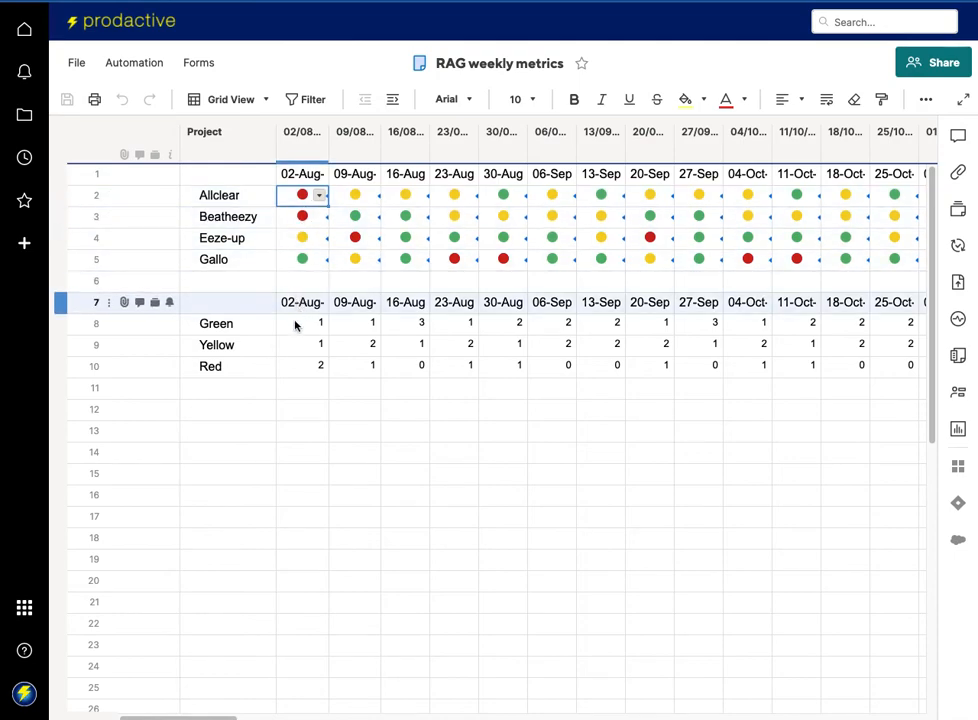
pyautogui.click(216, 324)
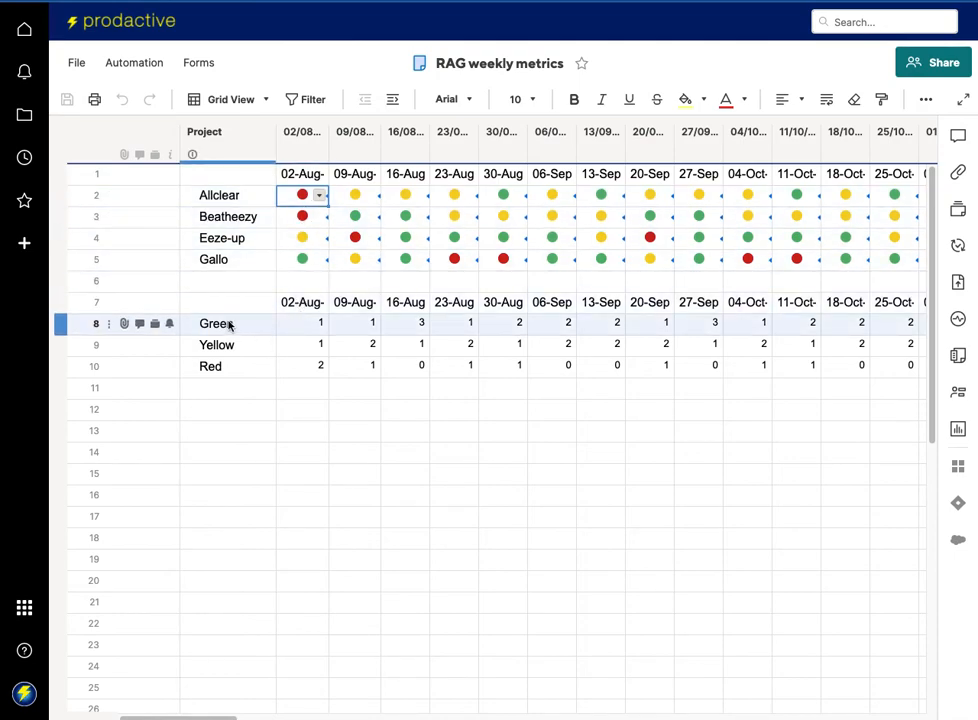
pyautogui.click(216, 344)
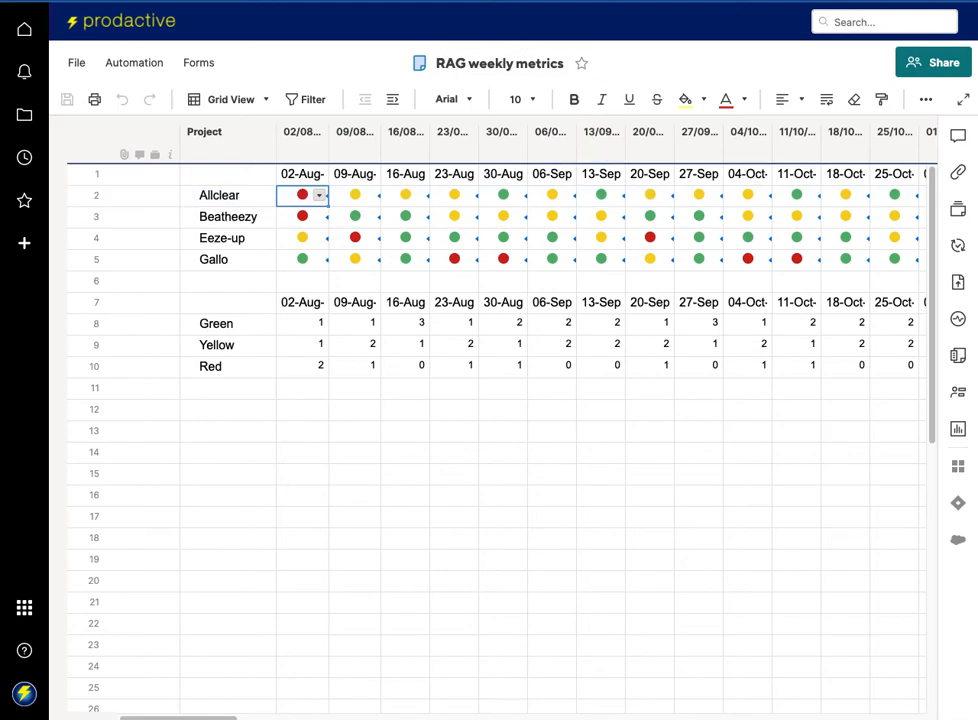
pyautogui.click(356, 216)
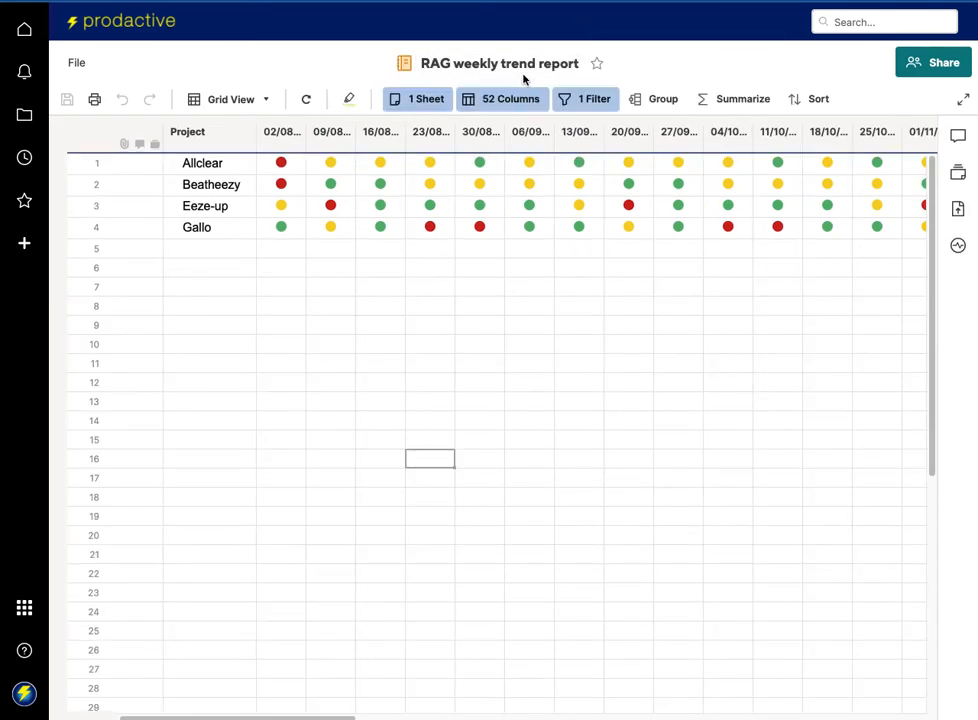
# Navigate from the RAG weekly trend report to the RAG status trend dashboard
pyautogui.click(480, 162)
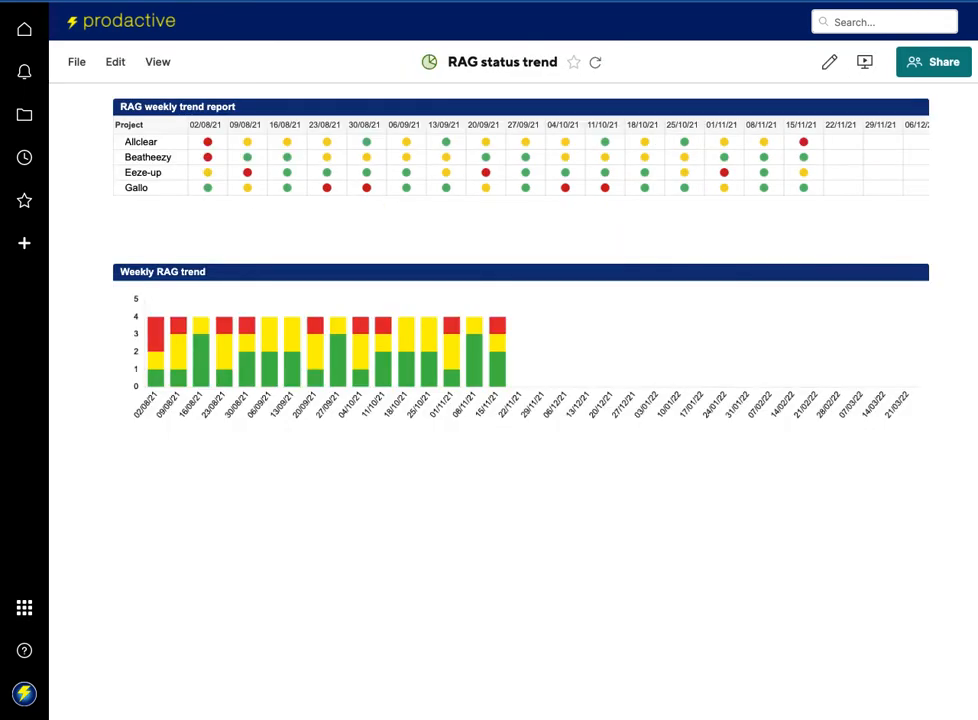
pyautogui.moveTo(270, 344)
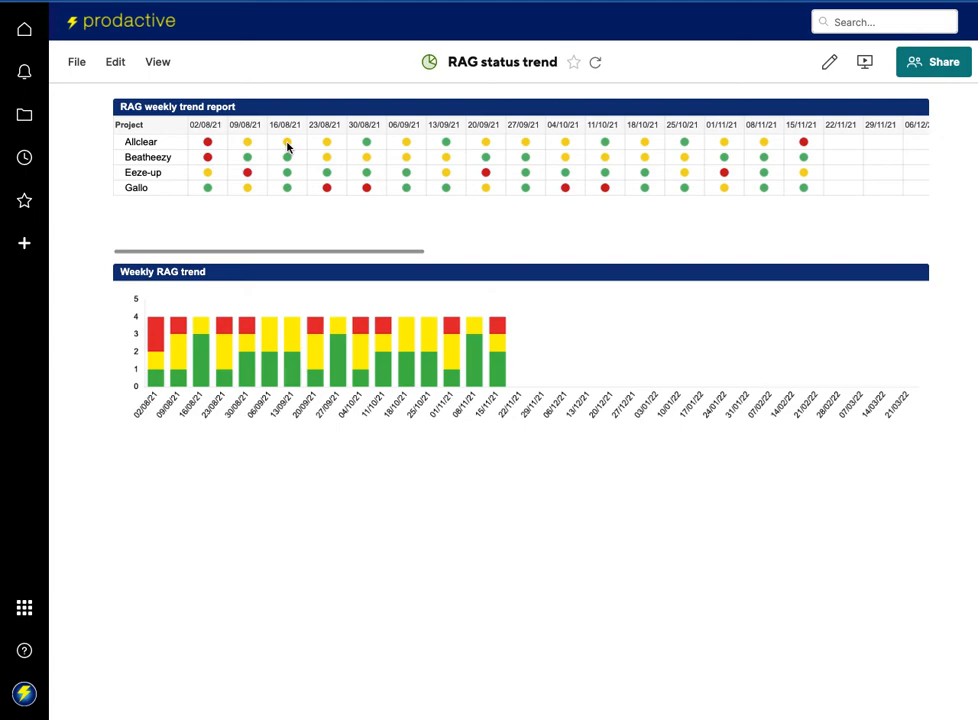
pyautogui.moveTo(330, 528)
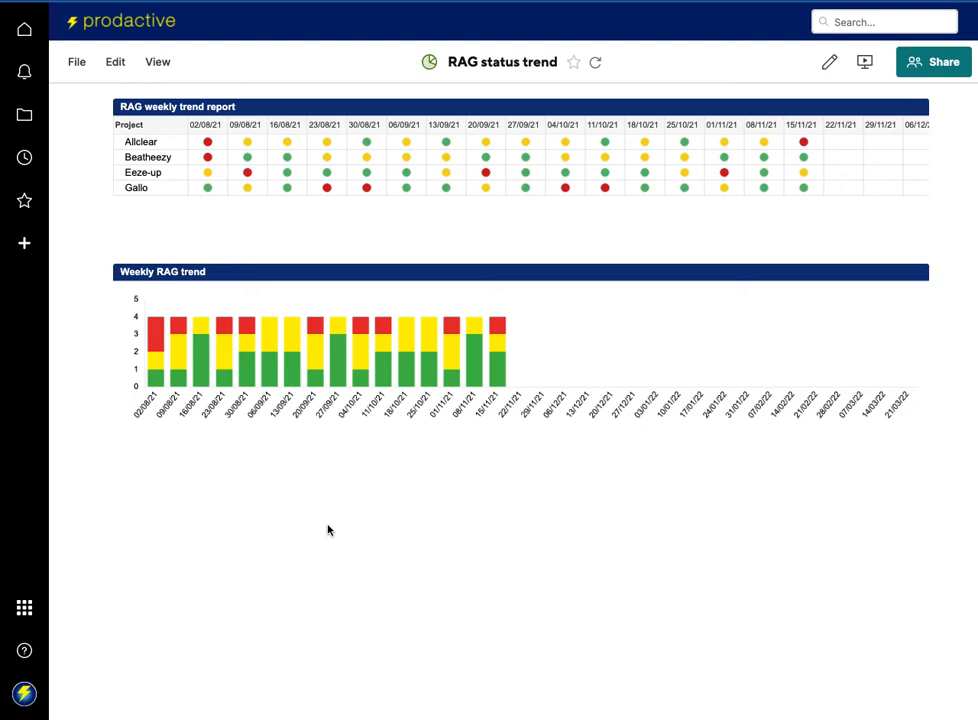
pyautogui.moveTo(376, 452)
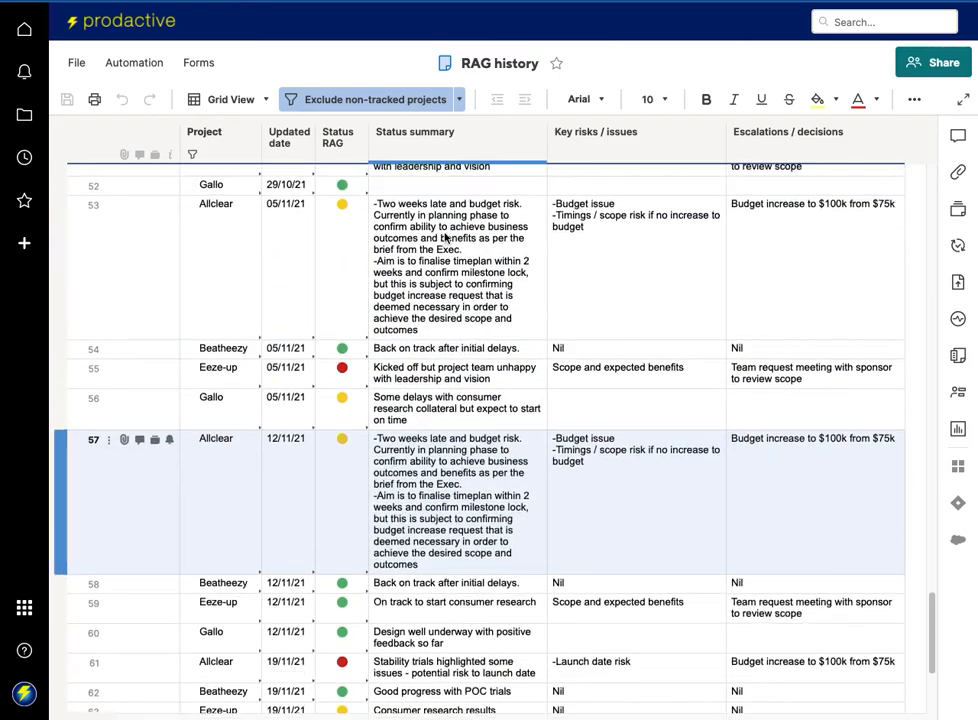
pyautogui.scroll(3)
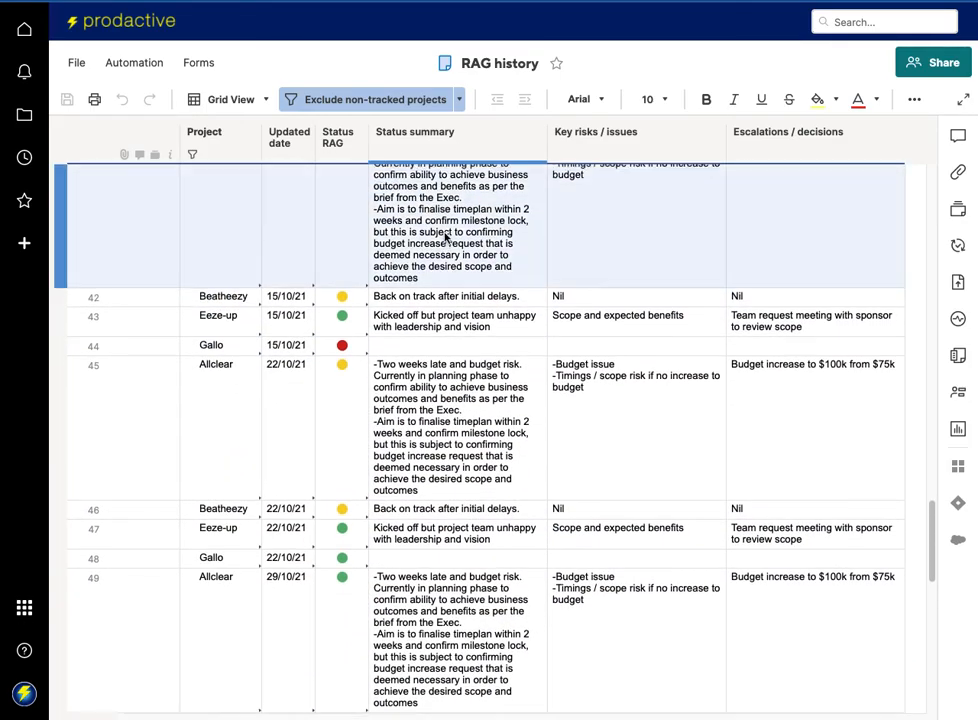
pyautogui.scroll(3)
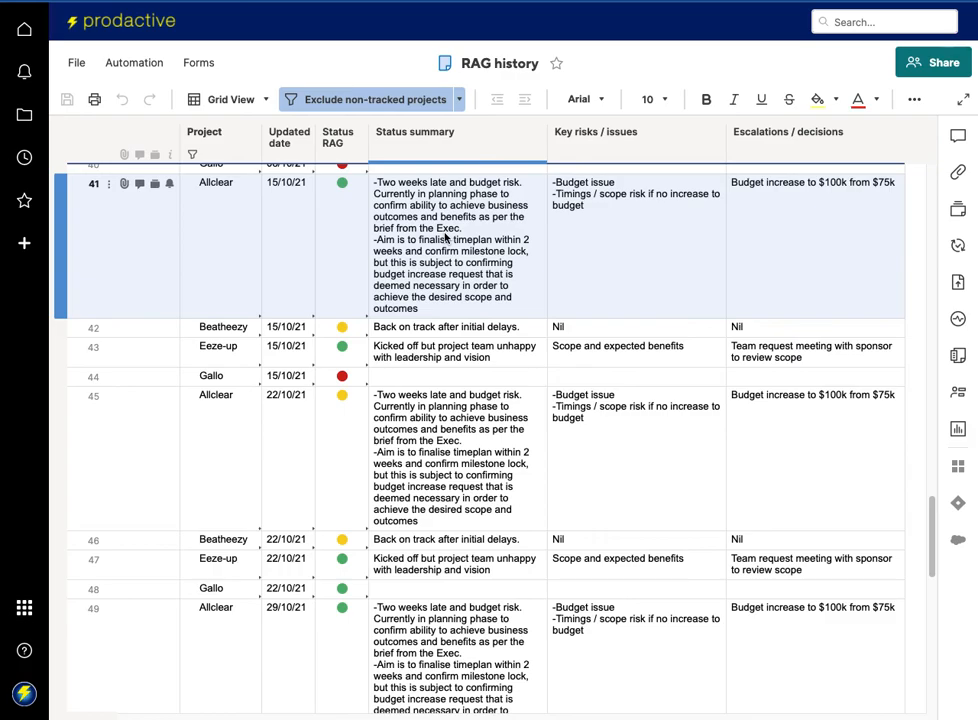
pyautogui.scroll(-3)
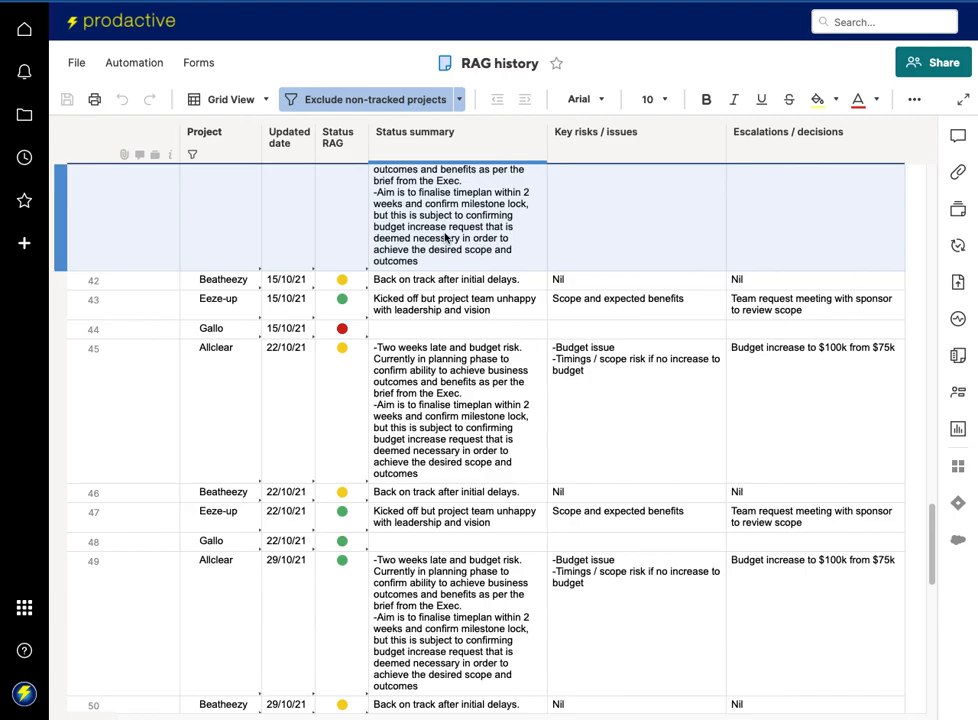
pyautogui.scroll(-3)
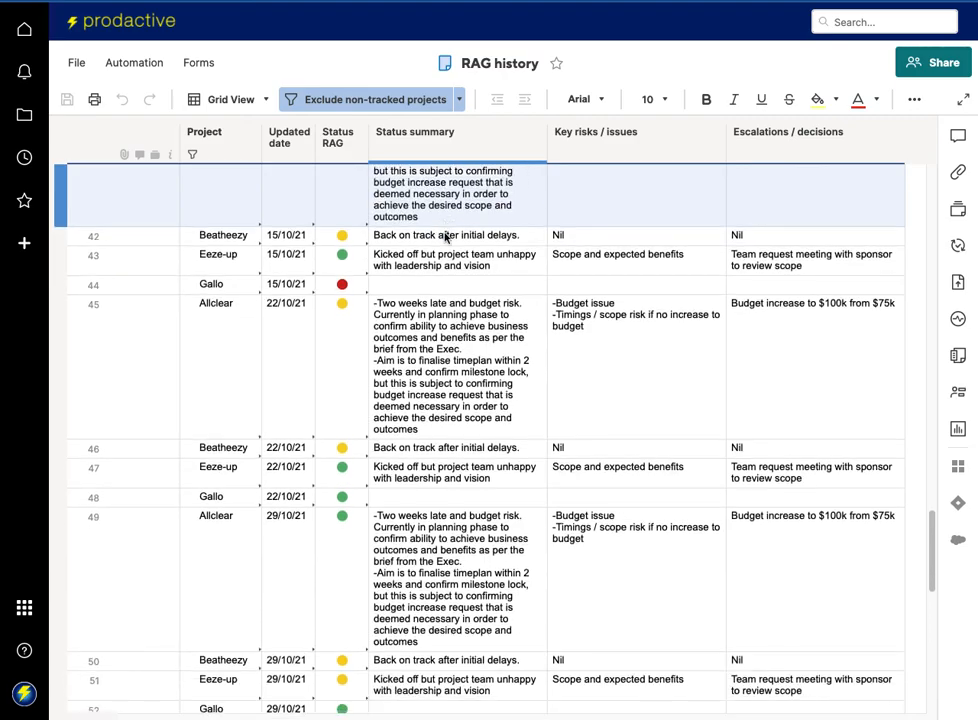
pyautogui.scroll(-3)
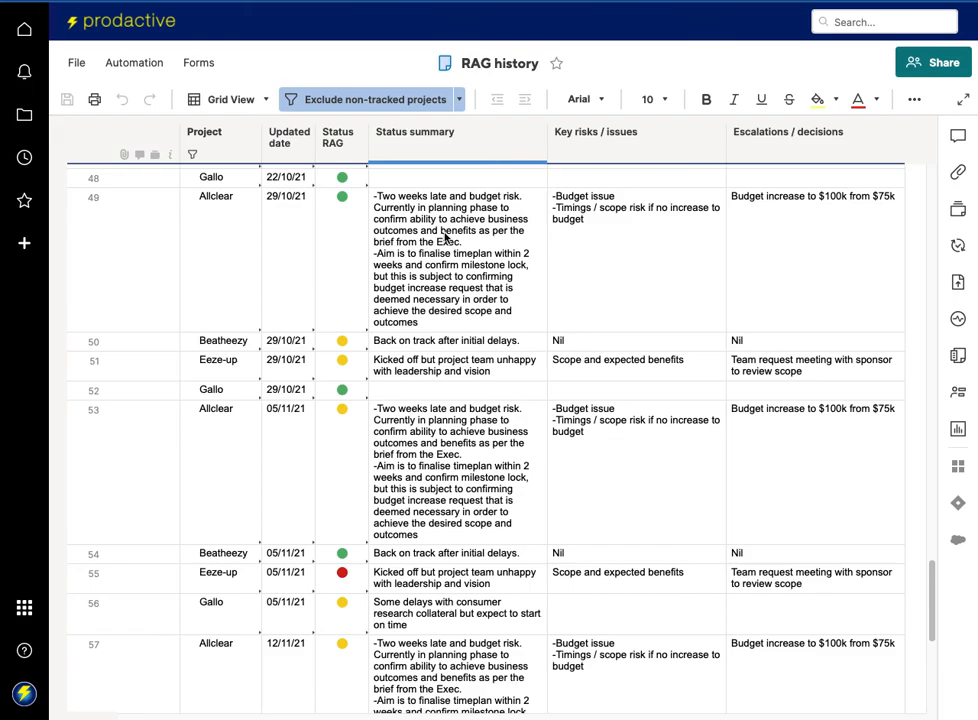